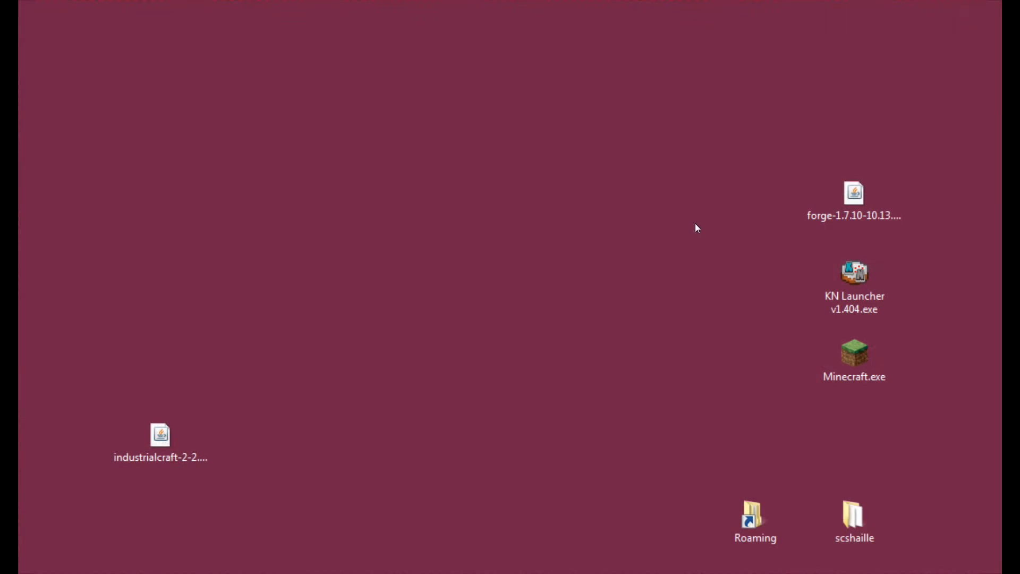
pyautogui.moveTo(254, 479)
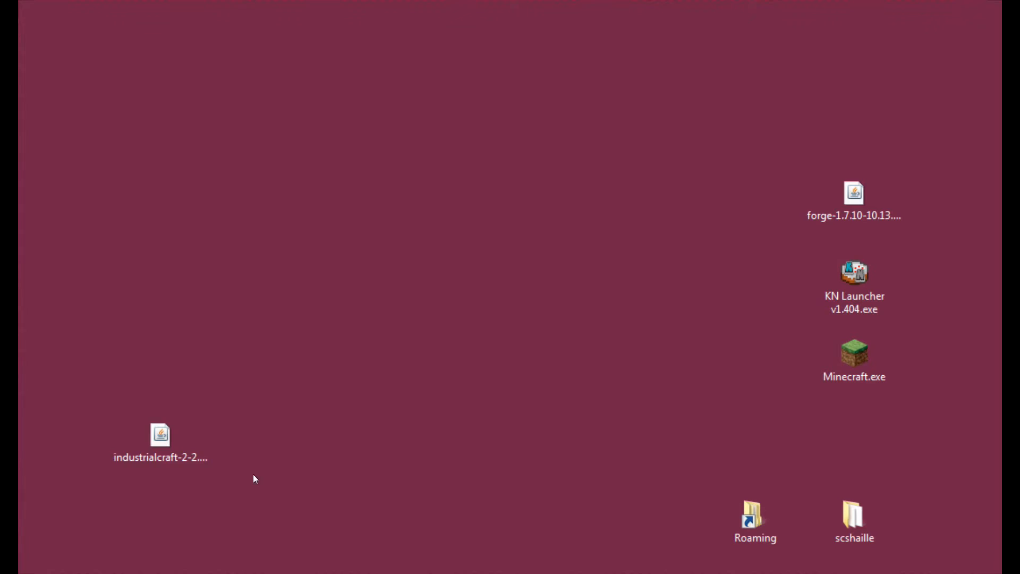
pyautogui.moveTo(519, 463)
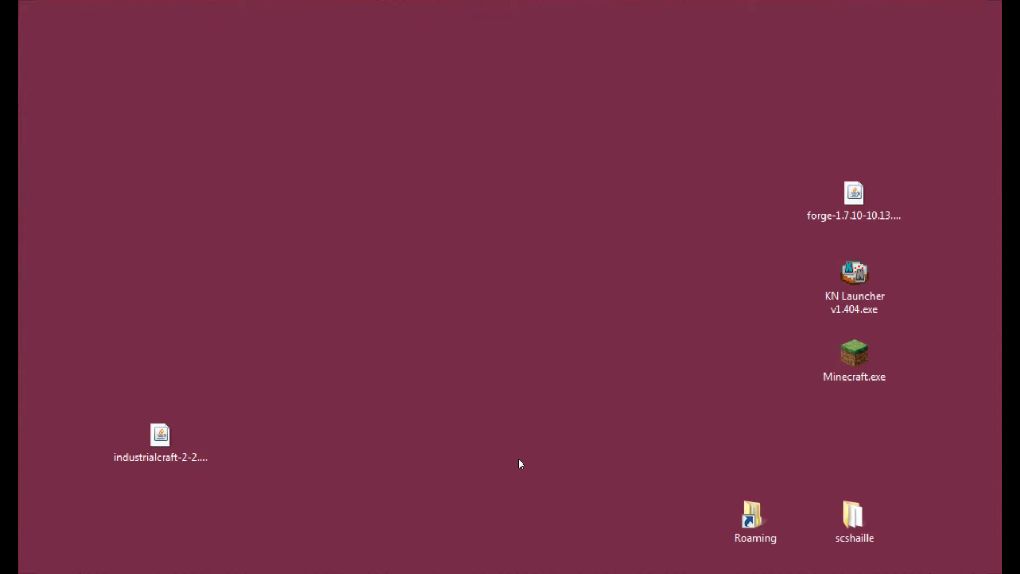
# Step: Select the IndustrialCraft jar, browse Roaming into .minecraft, then close that window
pyautogui.click(160, 441)
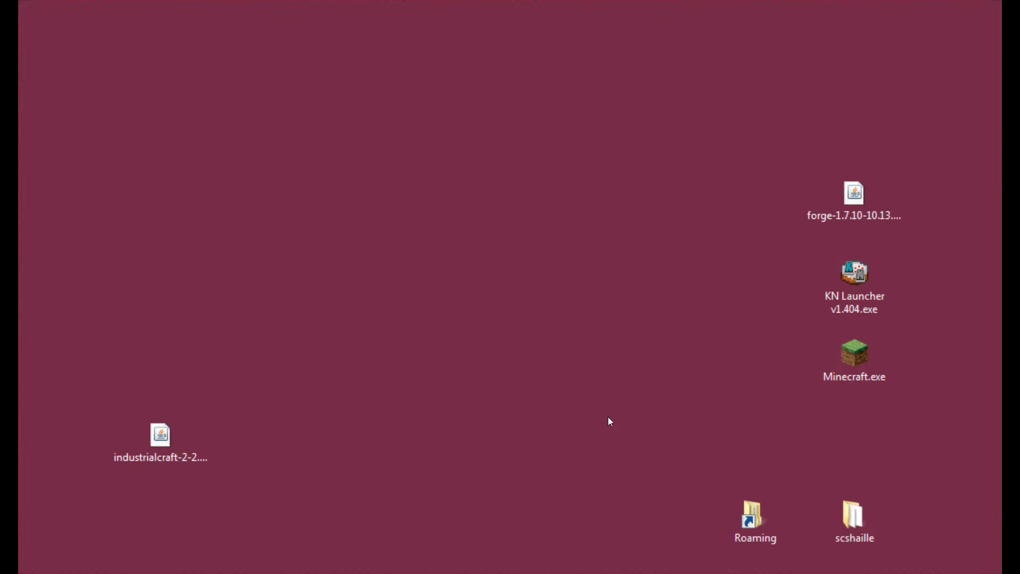
pyautogui.moveTo(828, 173)
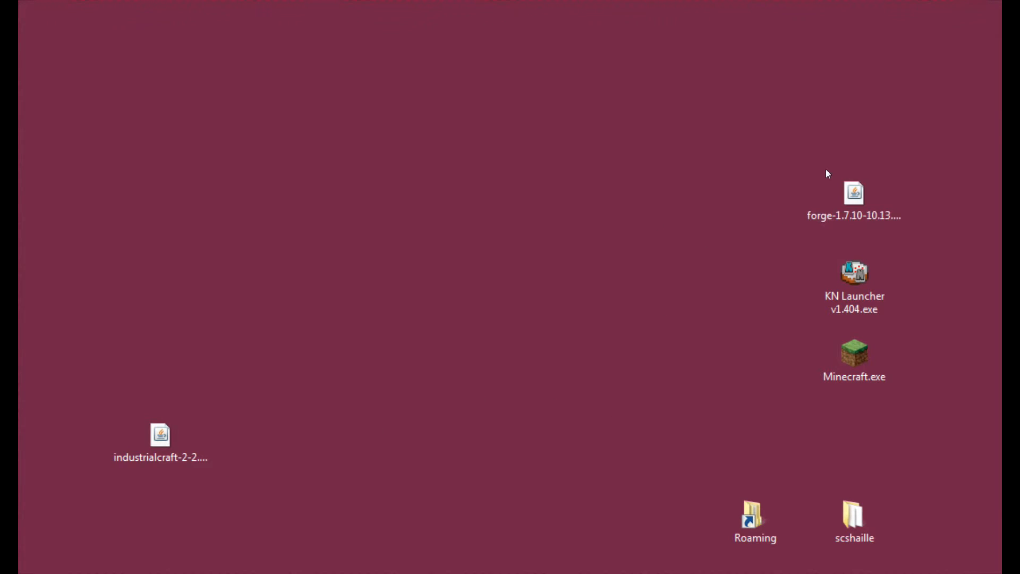
pyautogui.moveTo(641, 189)
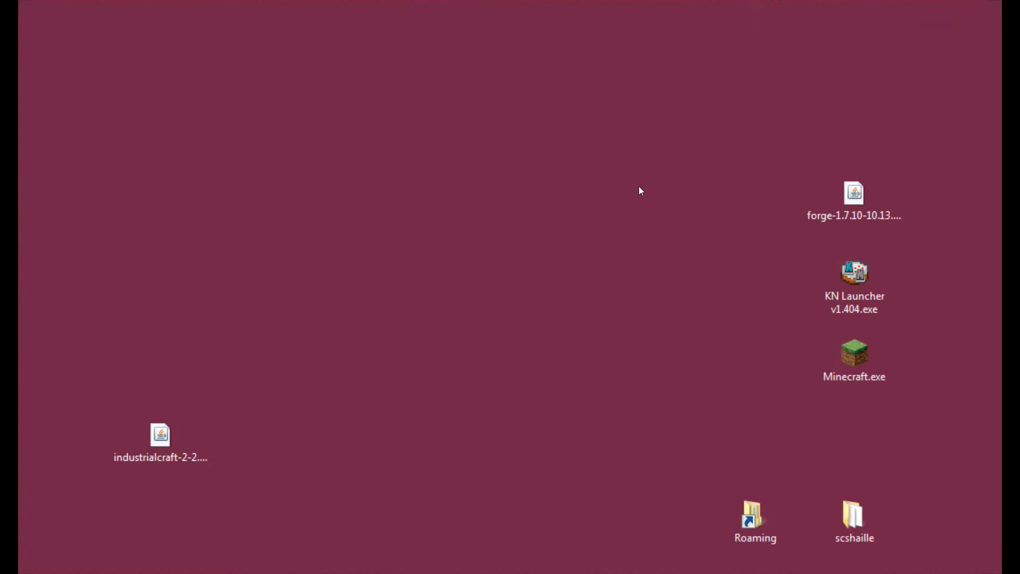
pyautogui.moveTo(778, 256)
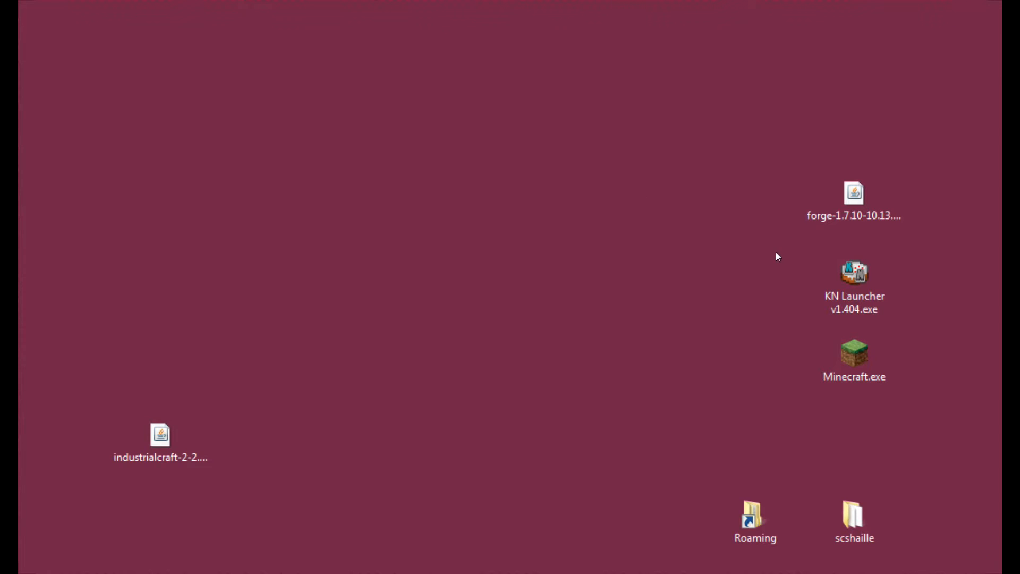
pyautogui.moveTo(259, 416)
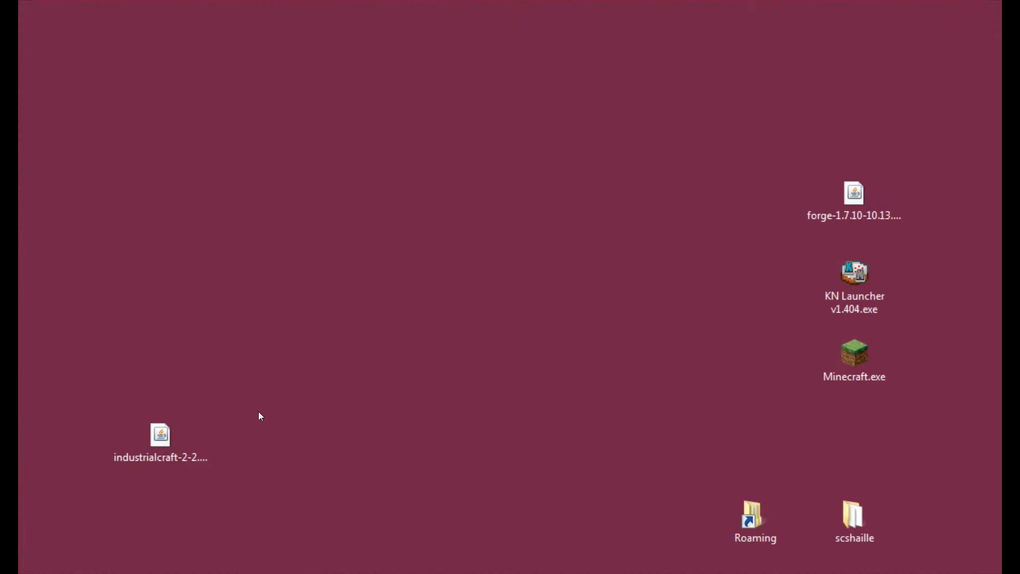
pyautogui.click(160, 441)
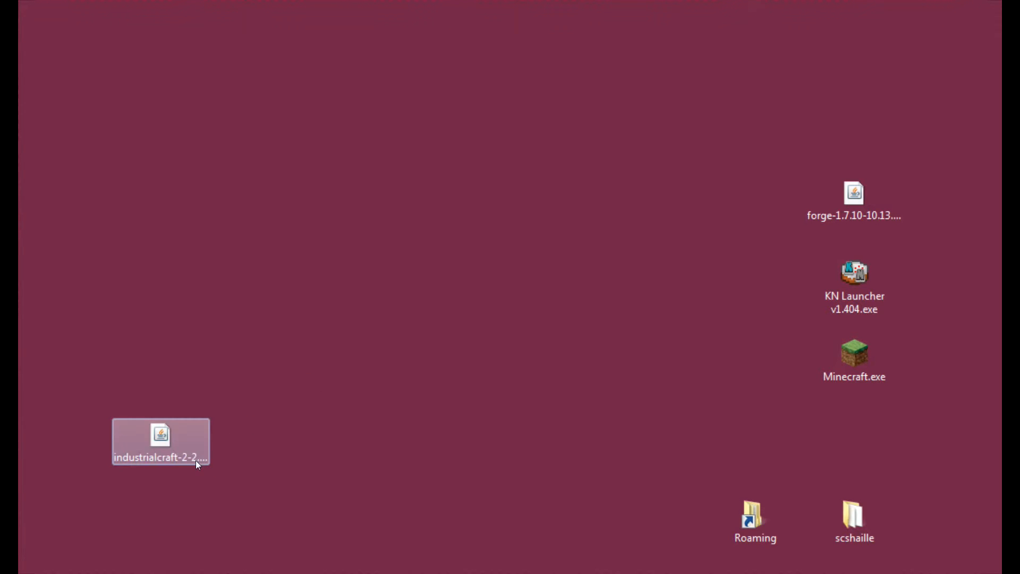
pyautogui.click(342, 485)
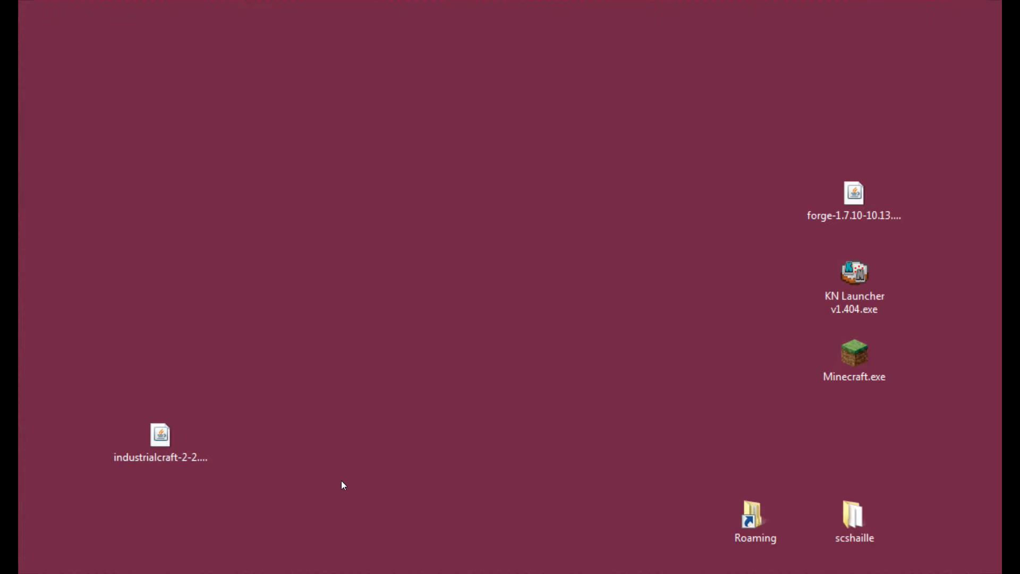
pyautogui.moveTo(666, 333)
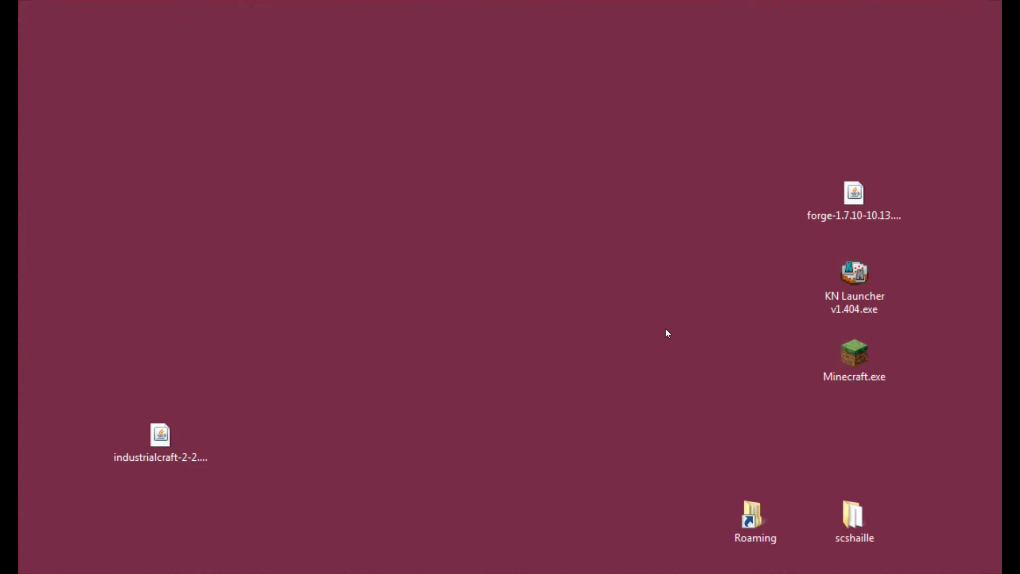
pyautogui.click(755, 521)
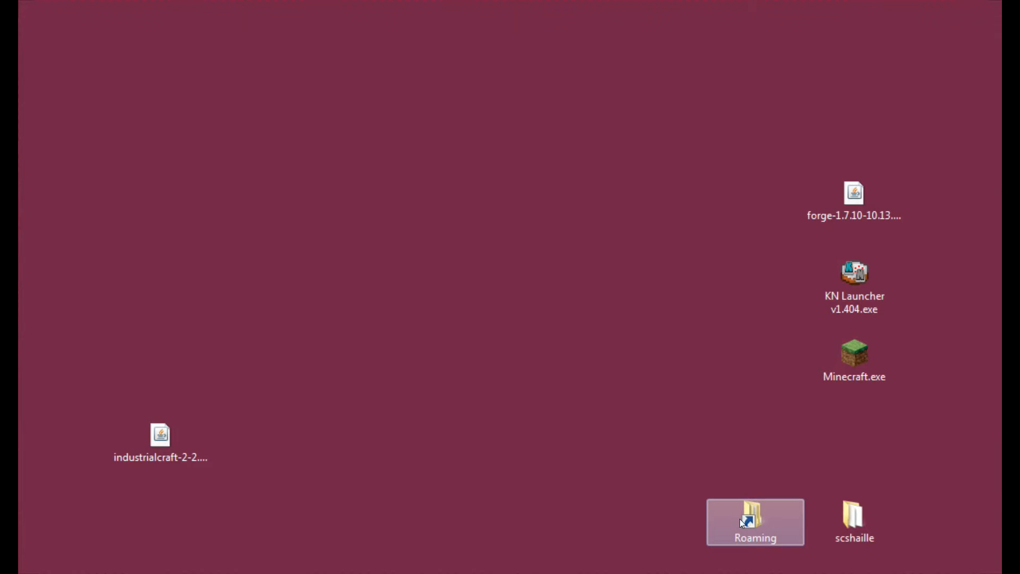
pyautogui.doubleClick(754, 521)
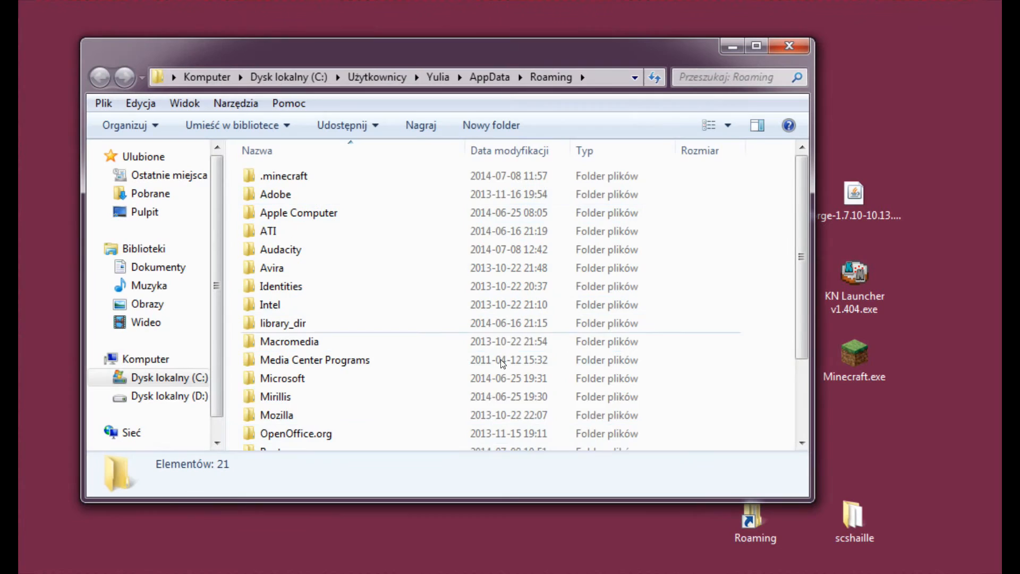
pyautogui.click(284, 176)
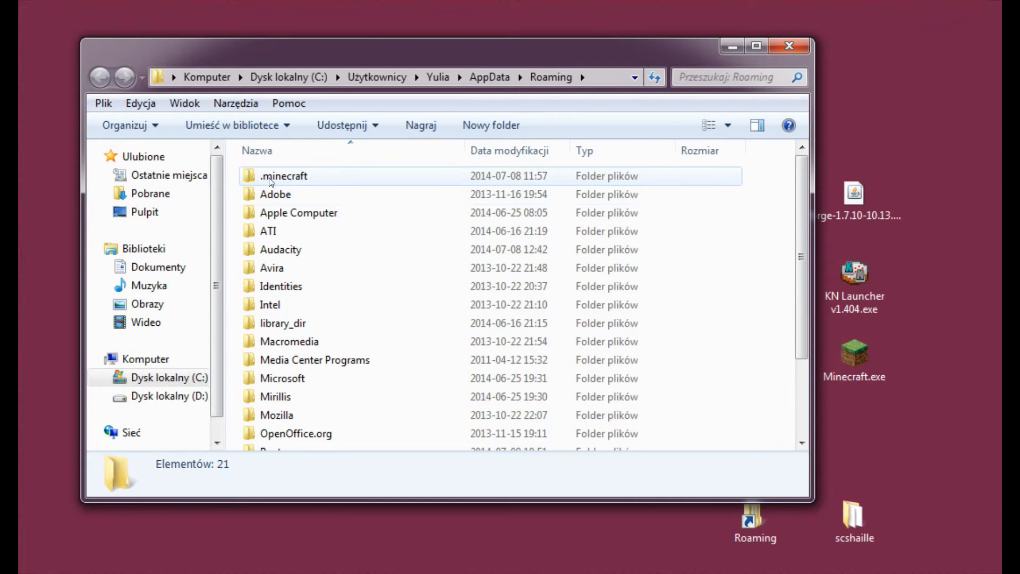
pyautogui.doubleClick(283, 176)
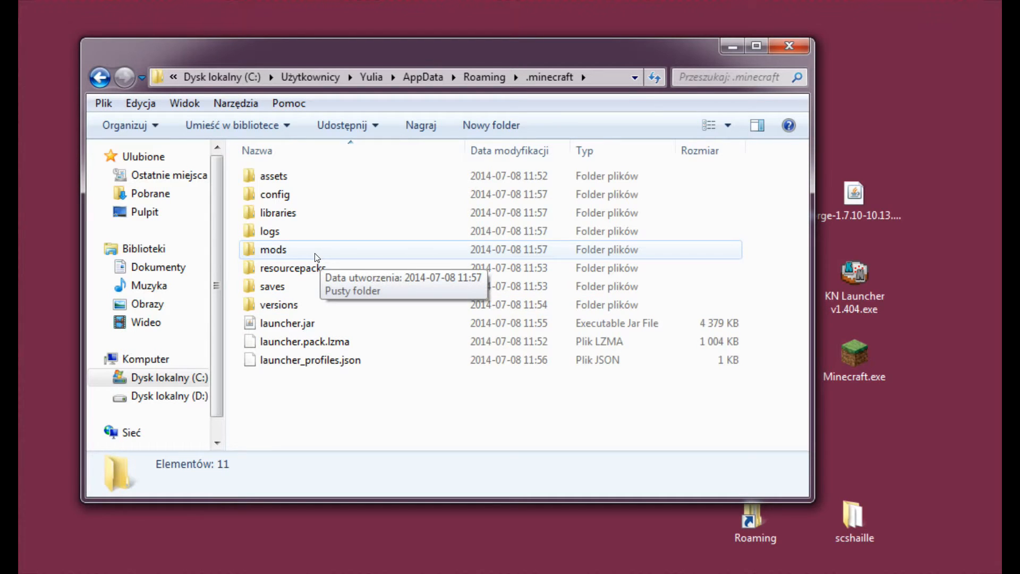
pyautogui.moveTo(280, 254)
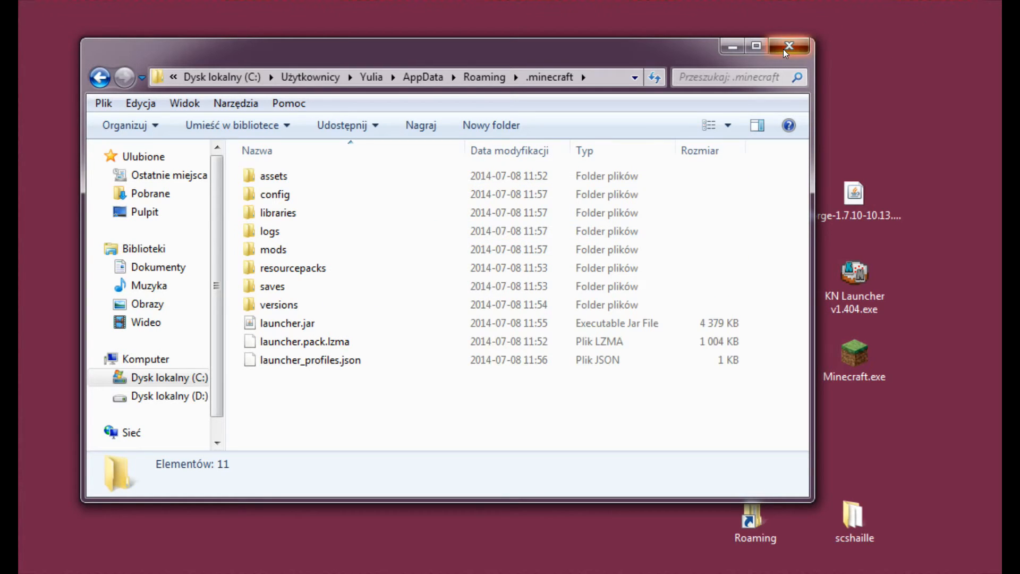
pyautogui.click(789, 46)
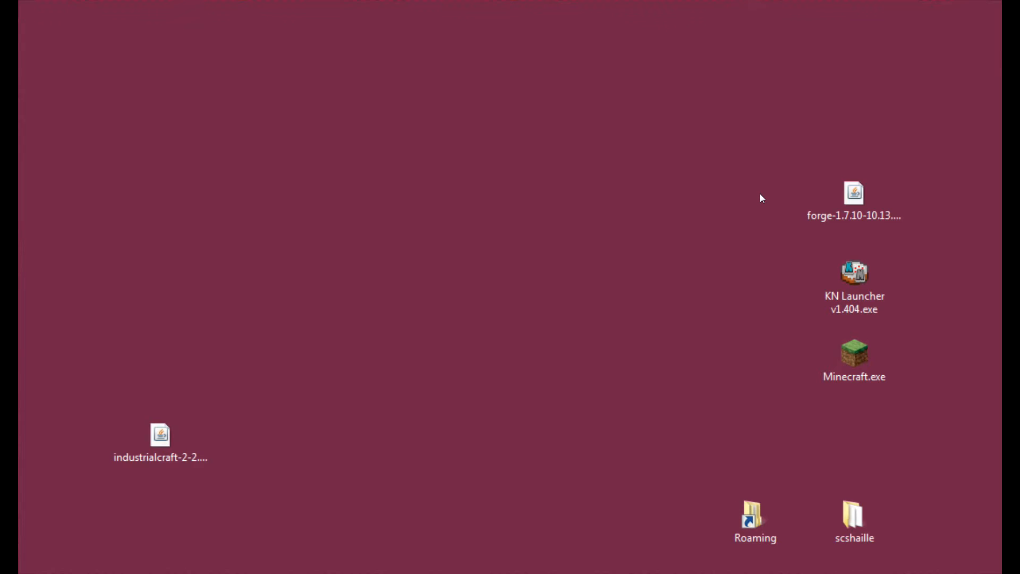
pyautogui.moveTo(429, 430)
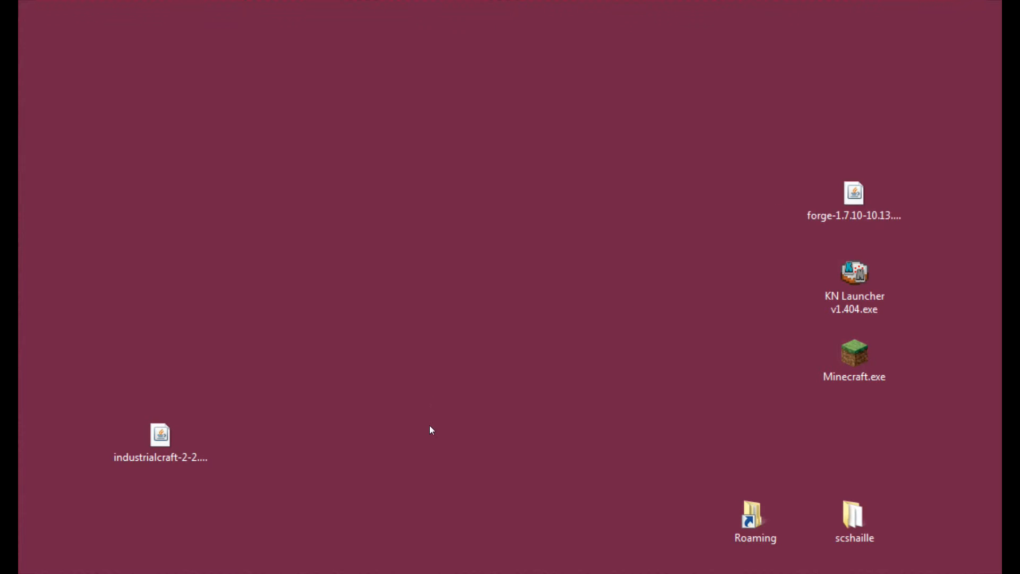
pyautogui.moveTo(254, 504)
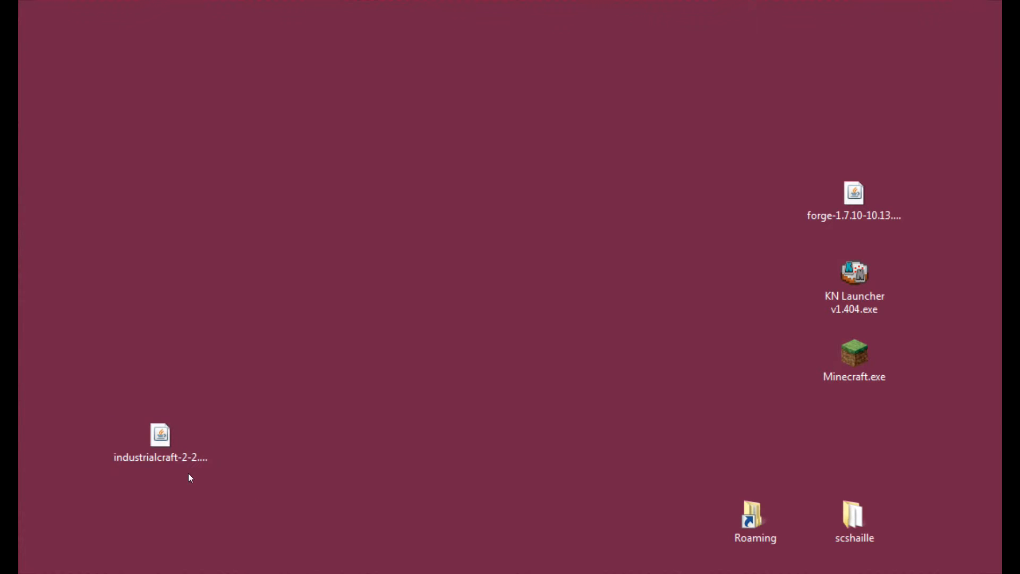
# Step: On the IC2_experimental page, highlight the world-backup warning and the experimental jar name
pyautogui.click(160, 442)
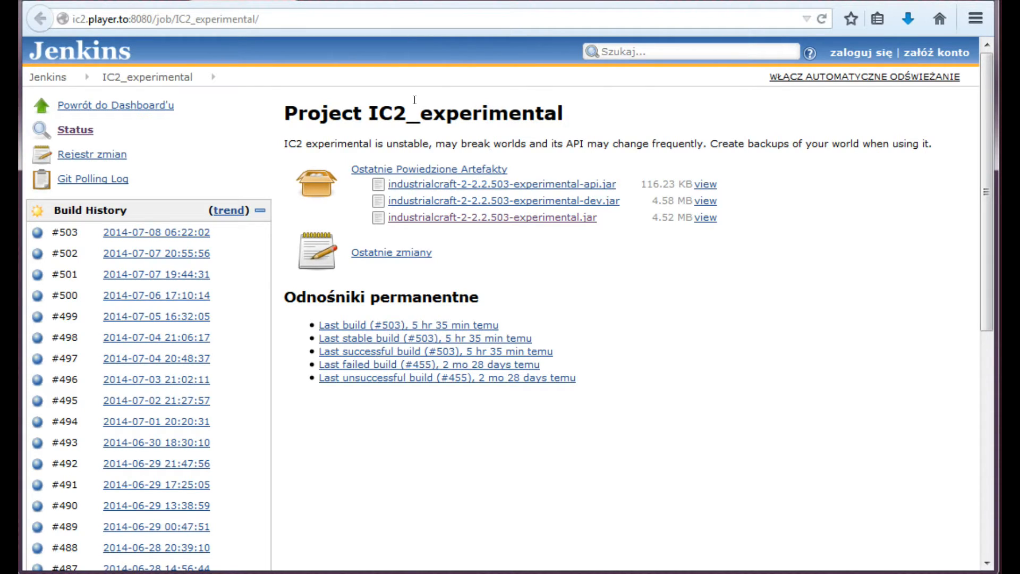
pyautogui.moveTo(557, 128)
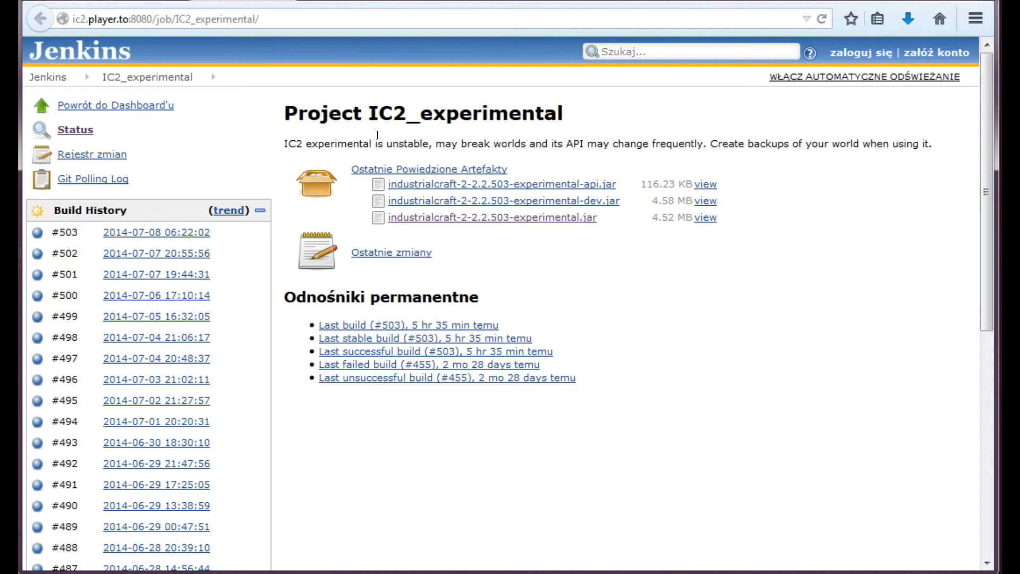
pyautogui.doubleClick(403, 144)
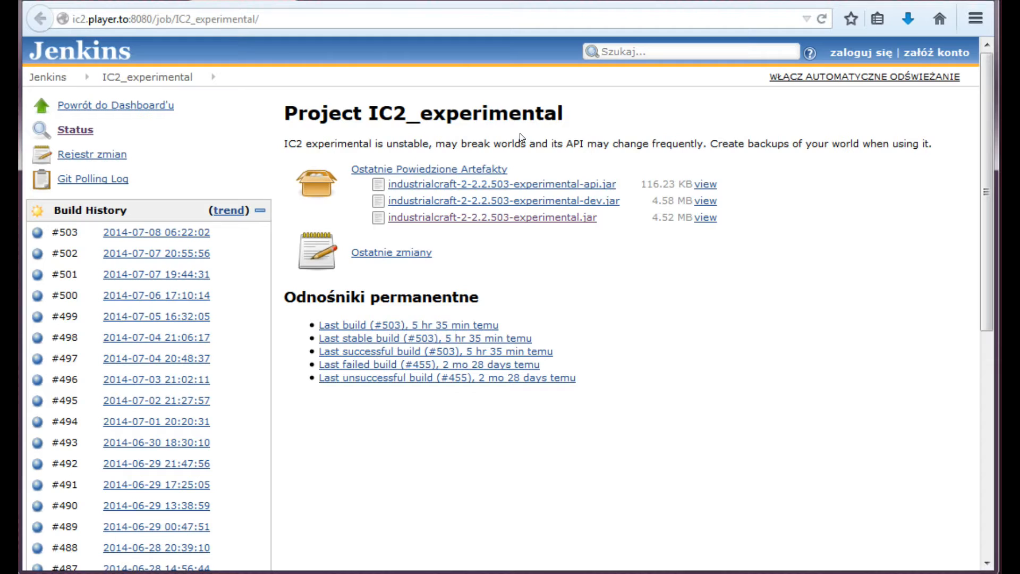
pyautogui.moveTo(635, 142)
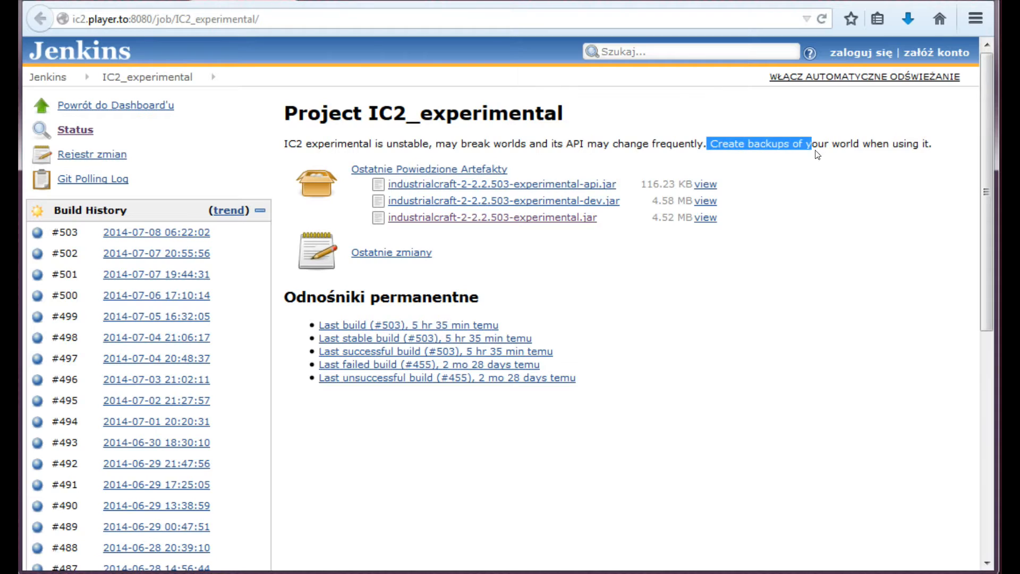
pyautogui.moveTo(829, 165)
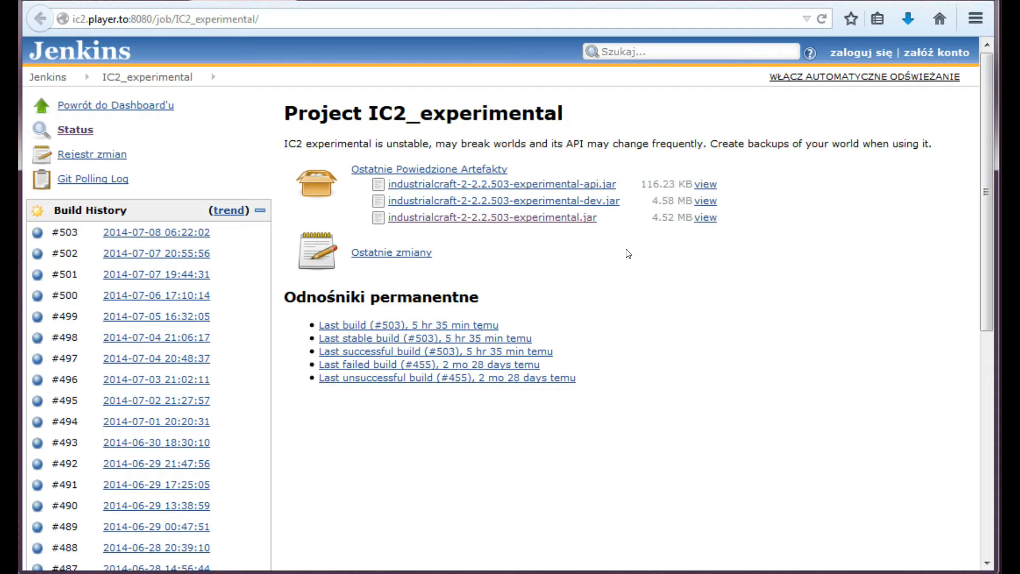
pyautogui.moveTo(623, 215)
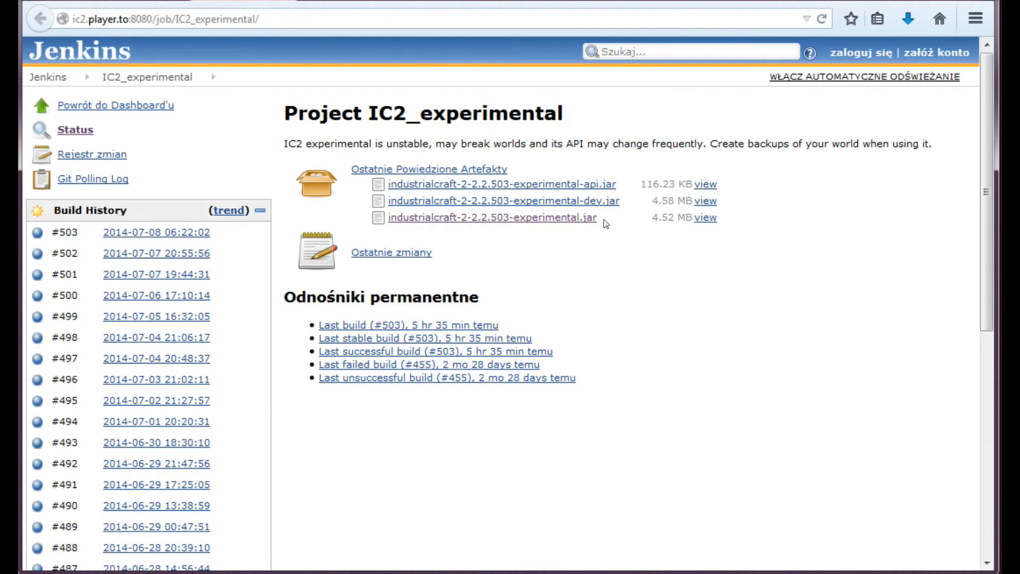
pyautogui.doubleClick(491, 217)
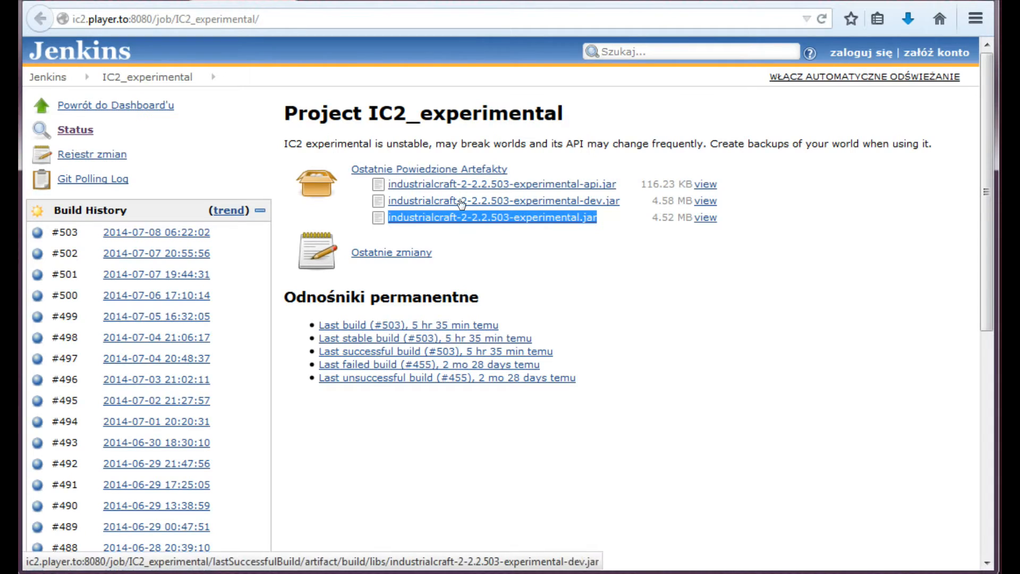
pyautogui.moveTo(586, 188)
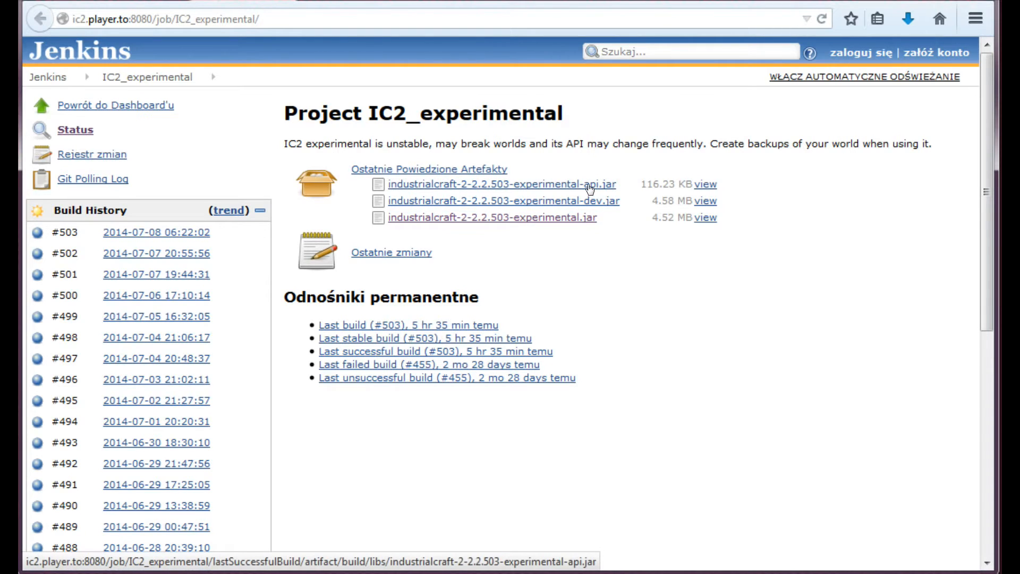
pyautogui.moveTo(583, 228)
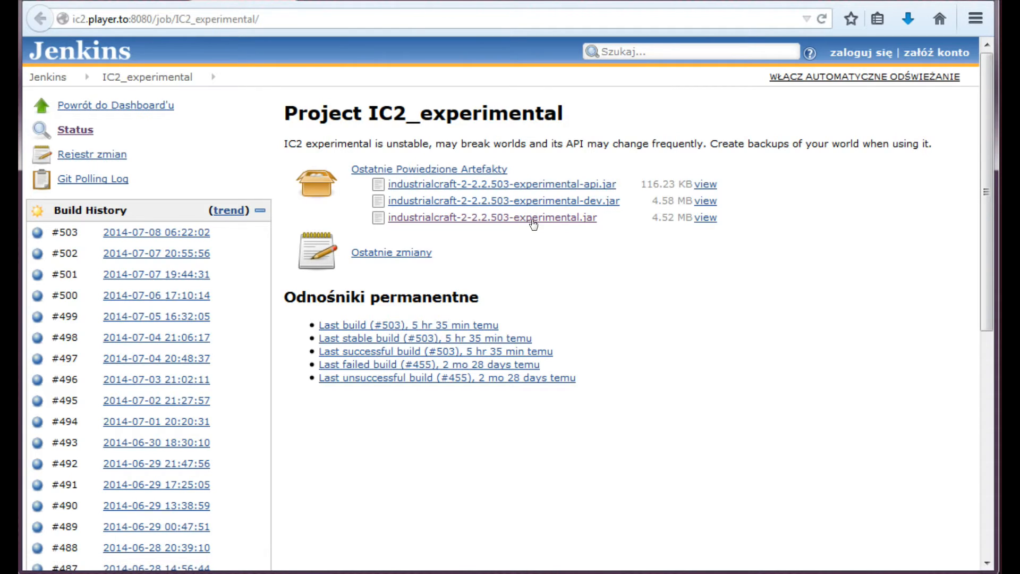
pyautogui.moveTo(496, 228)
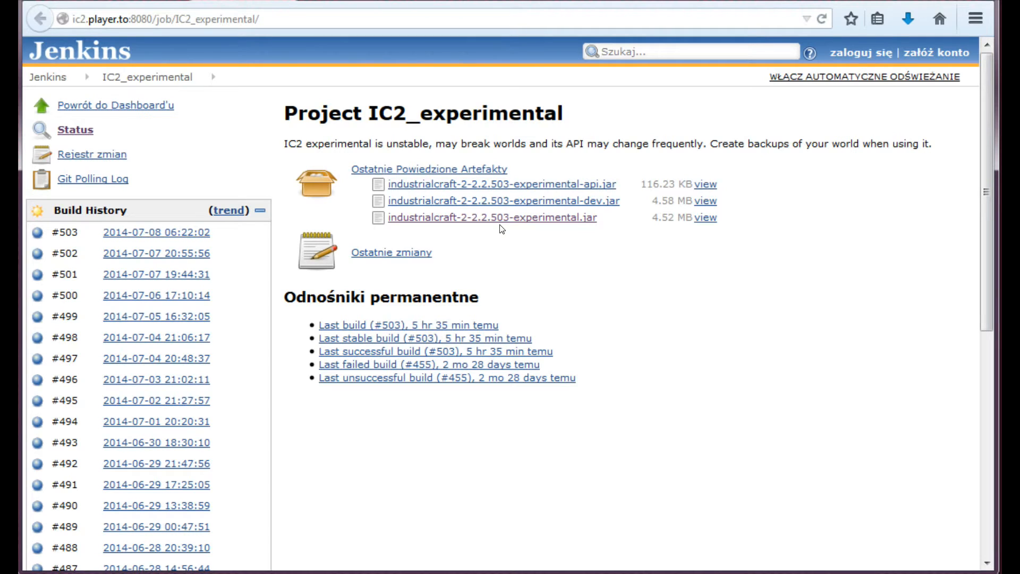
pyautogui.moveTo(491, 218)
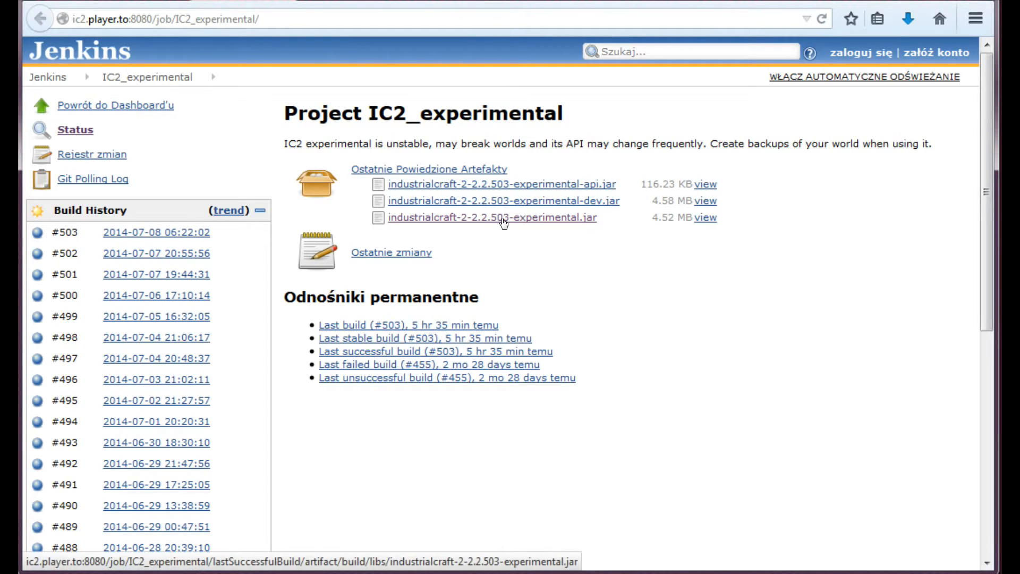
pyautogui.moveTo(391, 252)
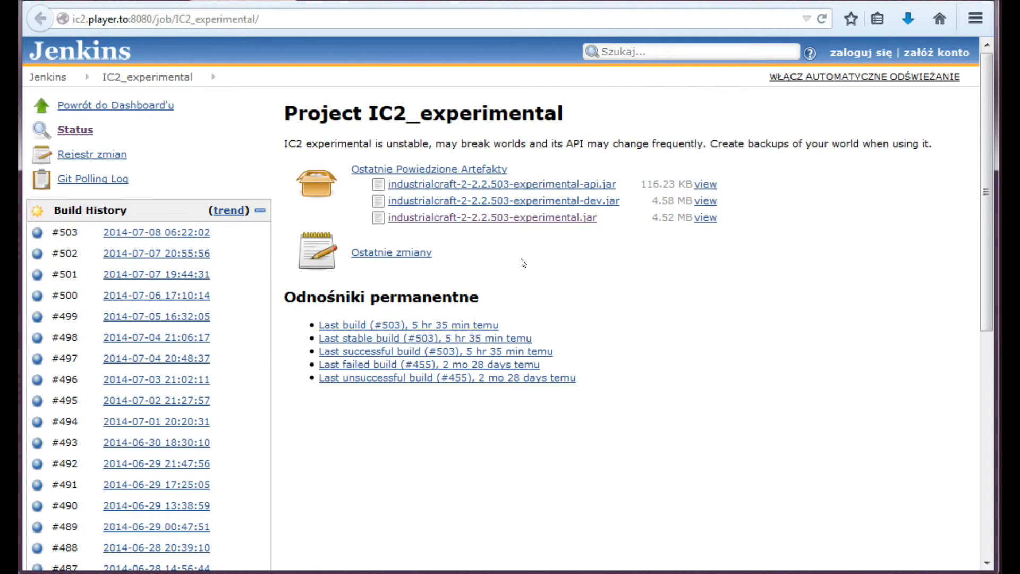
pyautogui.moveTo(540, 232)
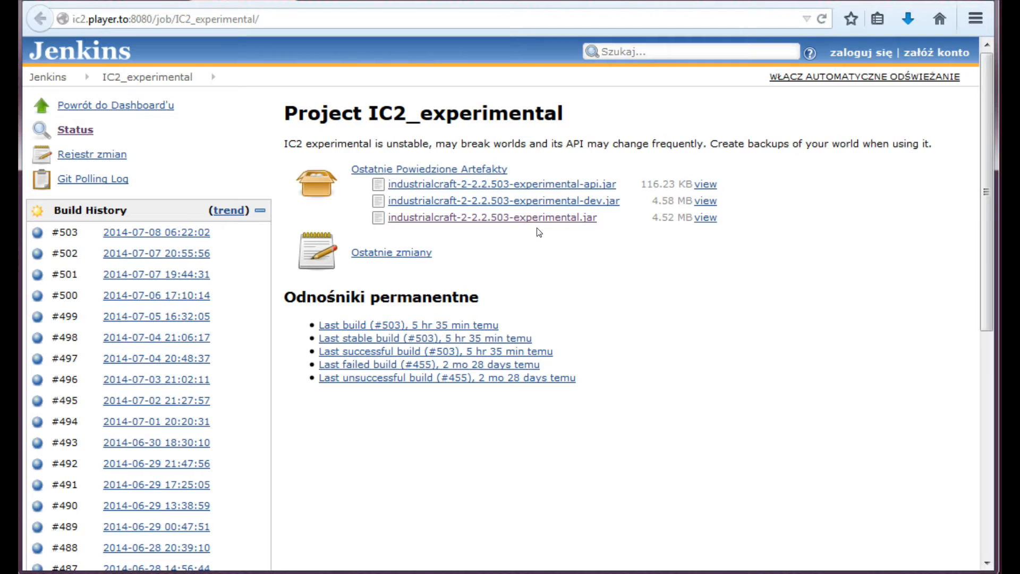
pyautogui.scroll(-3)
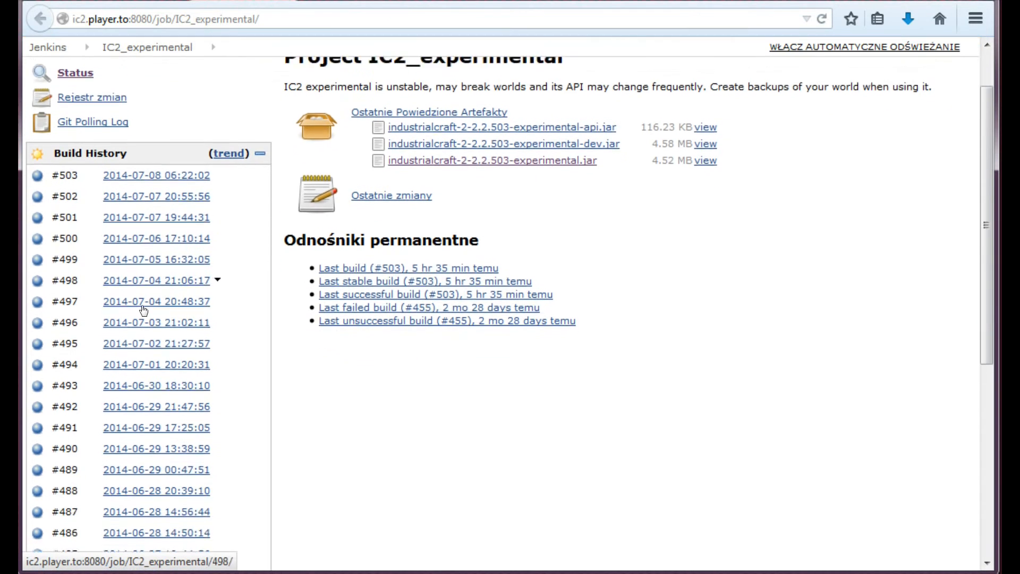
pyautogui.scroll(-3)
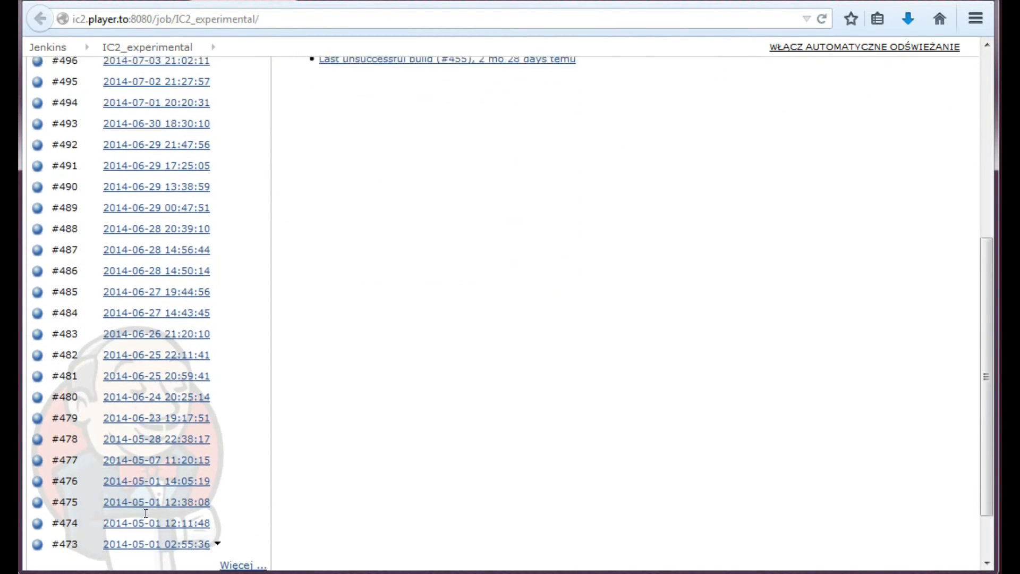
pyautogui.scroll(3)
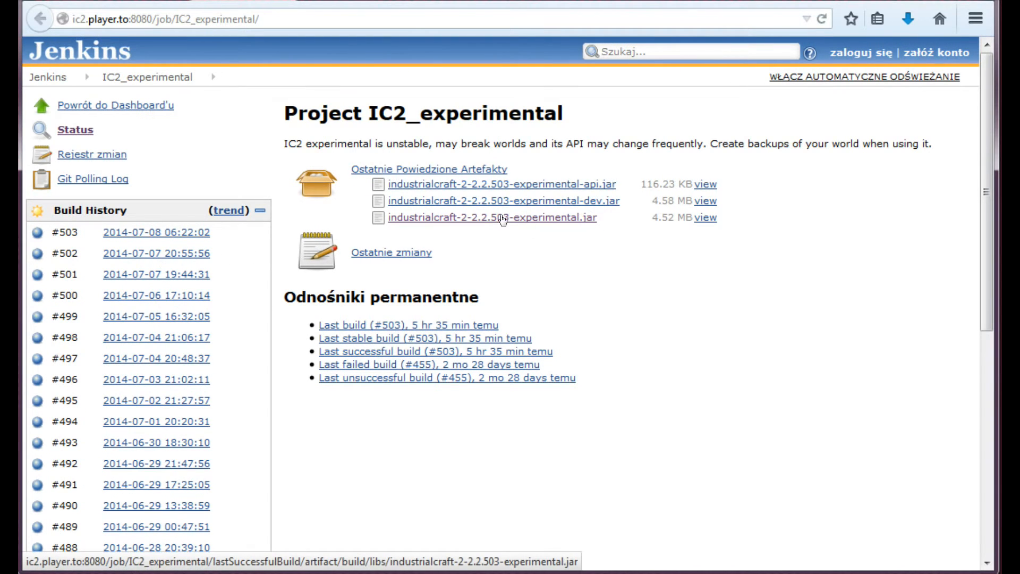
pyautogui.moveTo(502, 229)
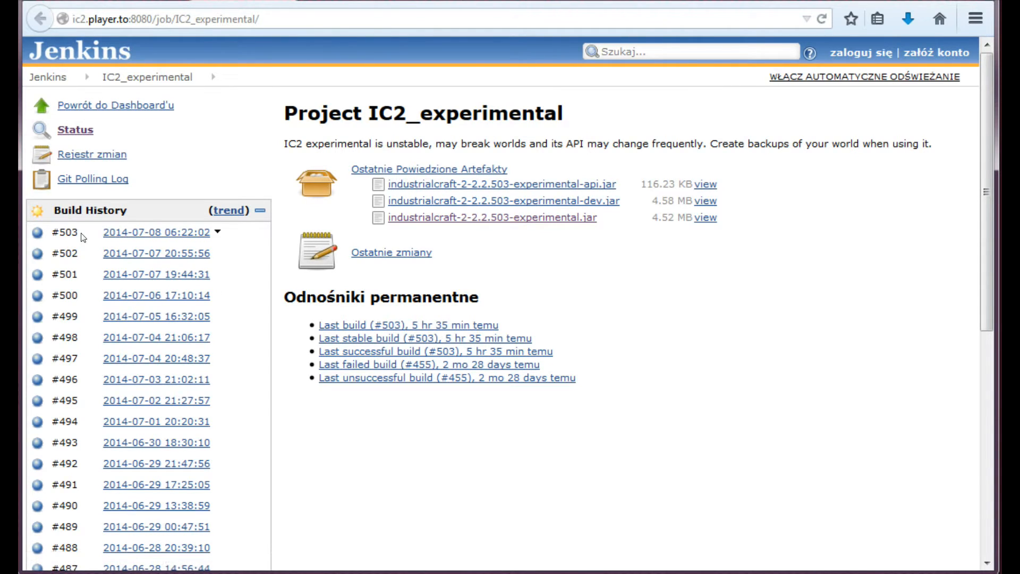
pyautogui.moveTo(629, 250)
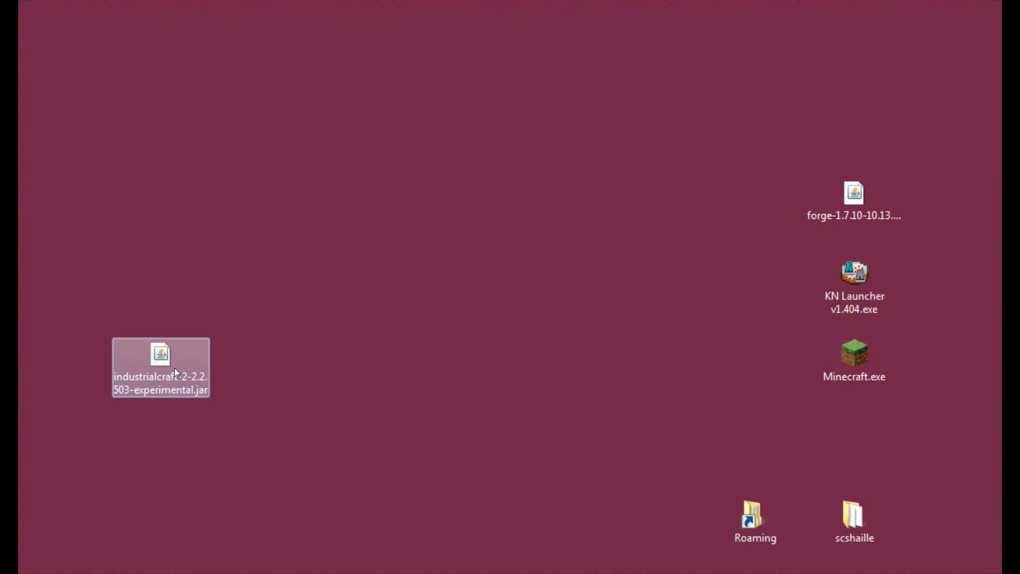
# Step: Deselect the desktop jar and open the Roaming folder shortcut
pyautogui.click(273, 443)
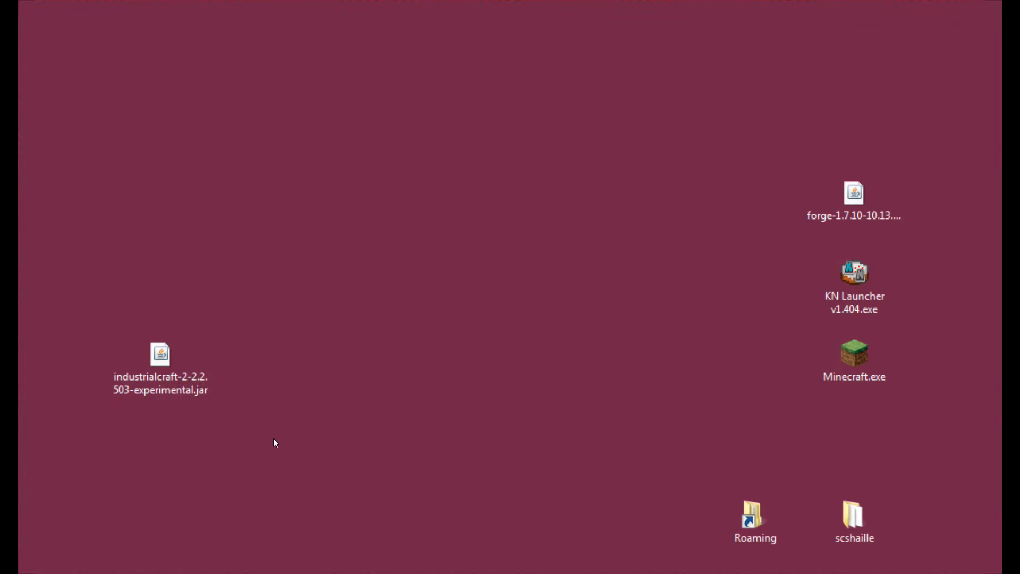
pyautogui.moveTo(254, 432)
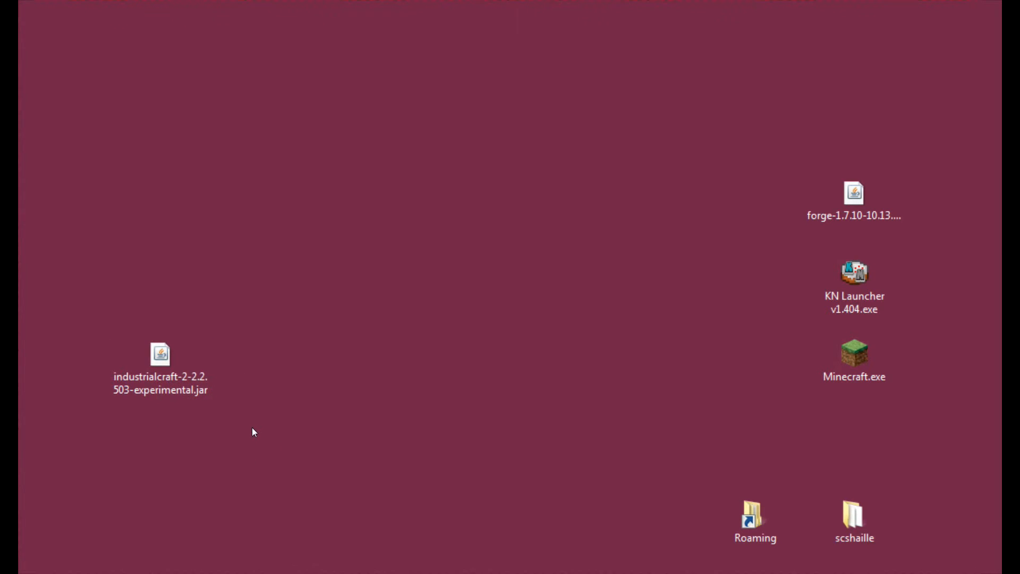
pyautogui.click(754, 520)
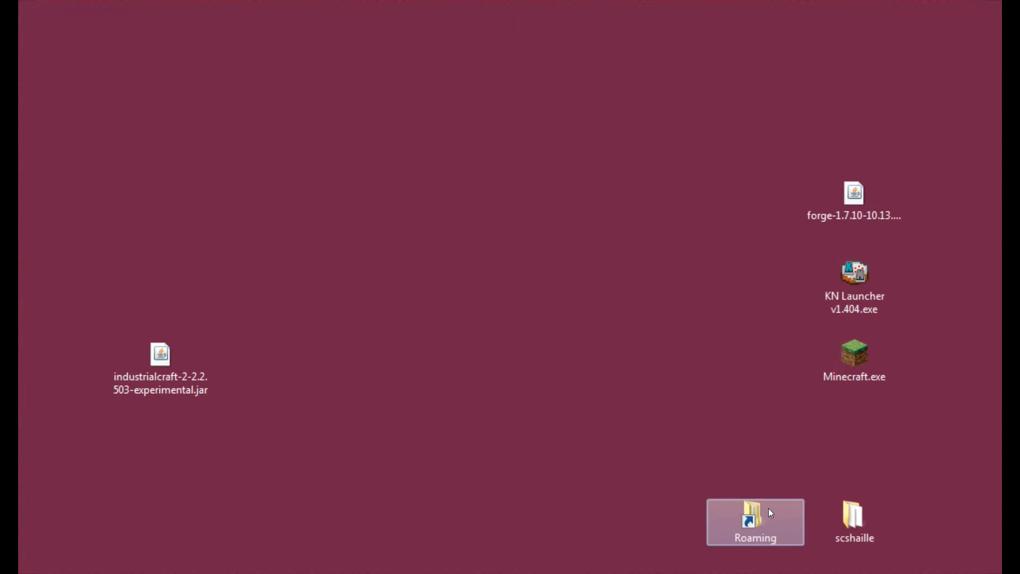
pyautogui.doubleClick(754, 521)
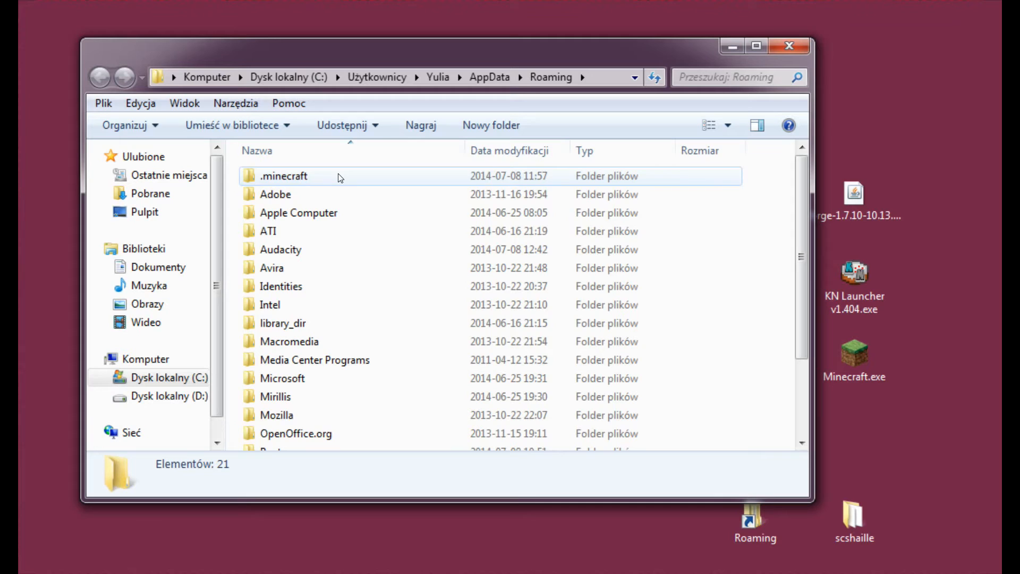
pyautogui.moveTo(349, 176)
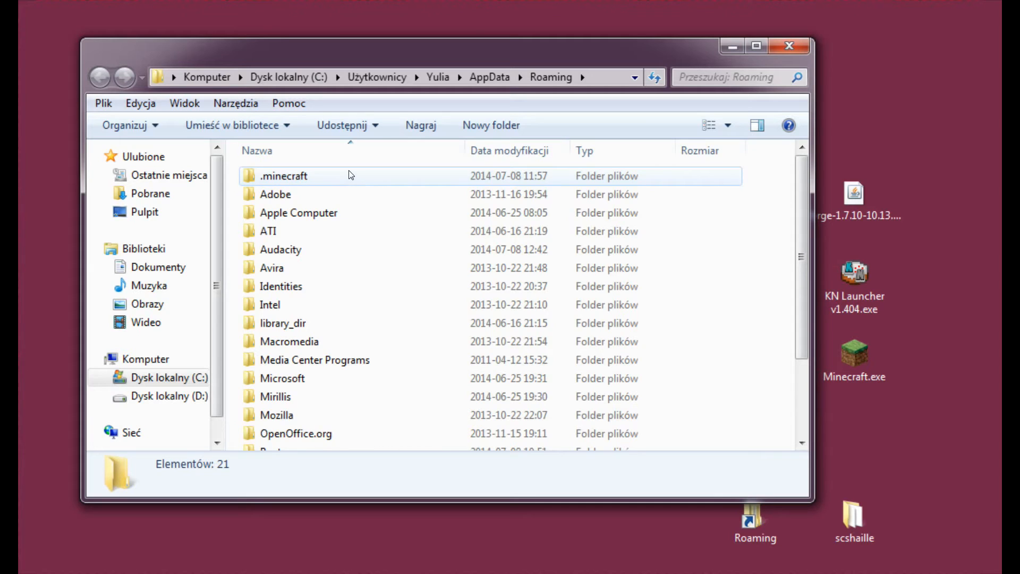
pyautogui.moveTo(346, 175)
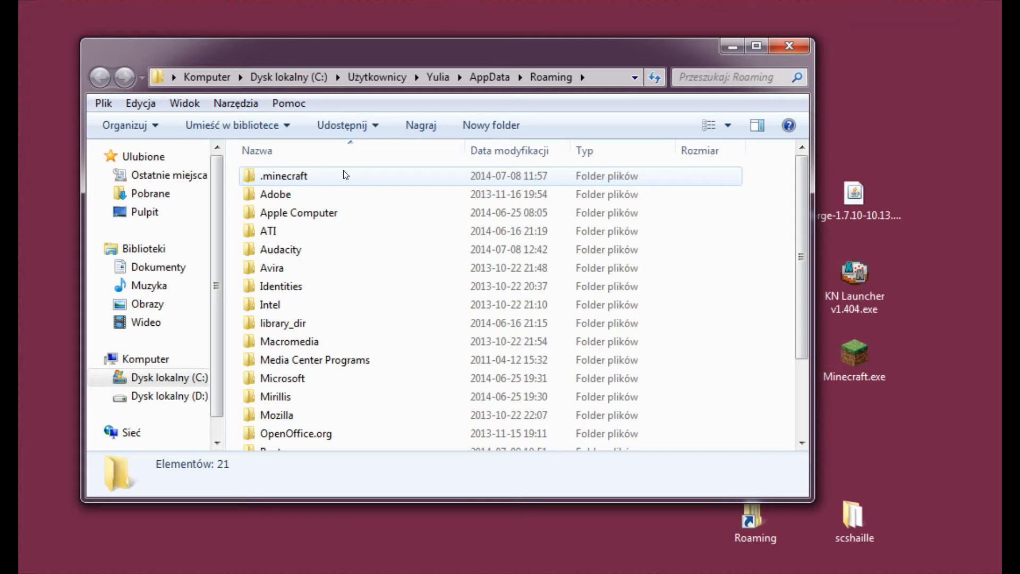
# Step: Inside .minecraft, check versions for 1.7.10 and Forge, then open the empty mods folder
pyautogui.doubleClick(284, 176)
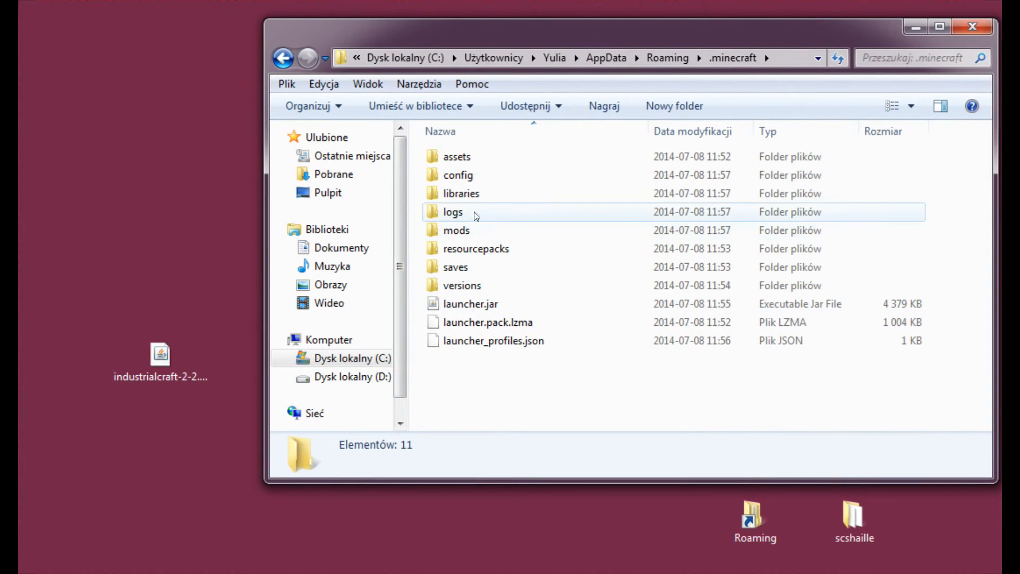
pyautogui.doubleClick(456, 230)
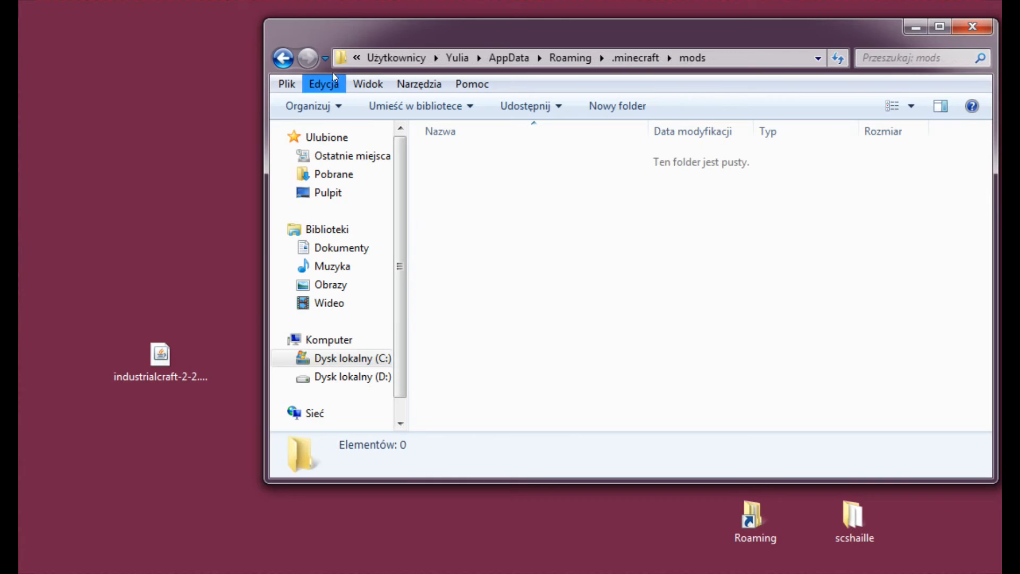
pyautogui.click(283, 57)
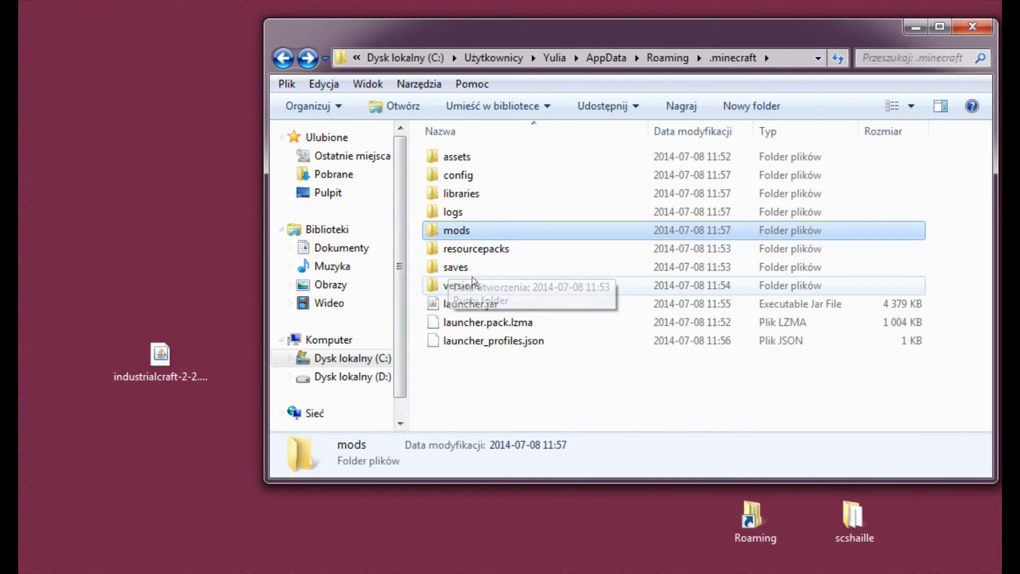
pyautogui.click(461, 285)
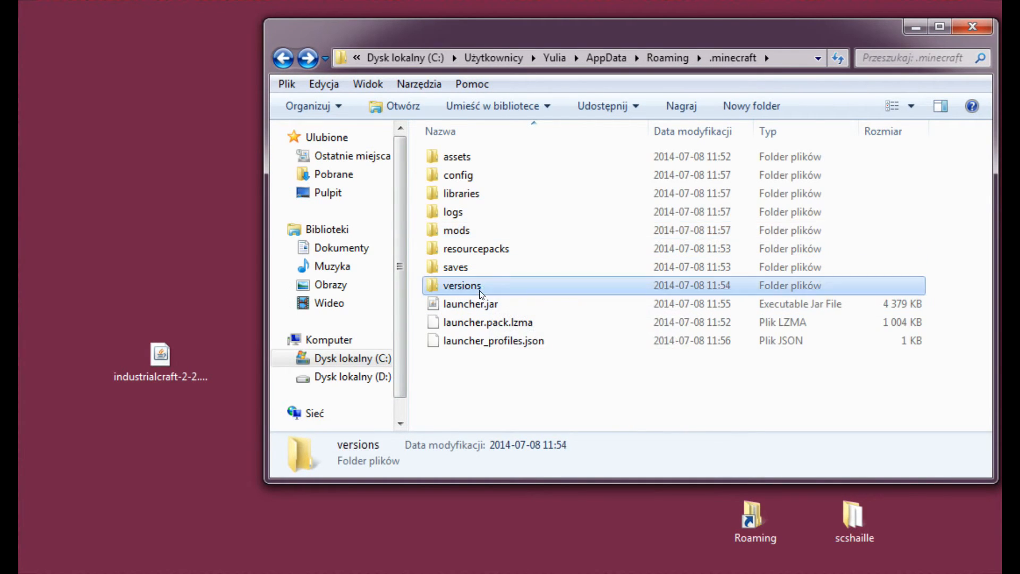
pyautogui.doubleClick(461, 285)
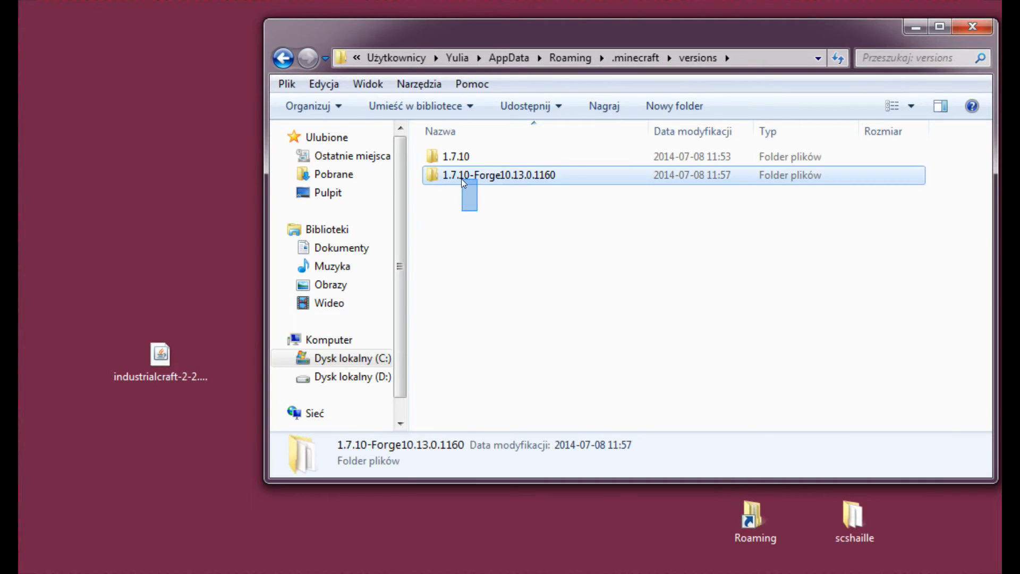
pyautogui.moveTo(451, 179)
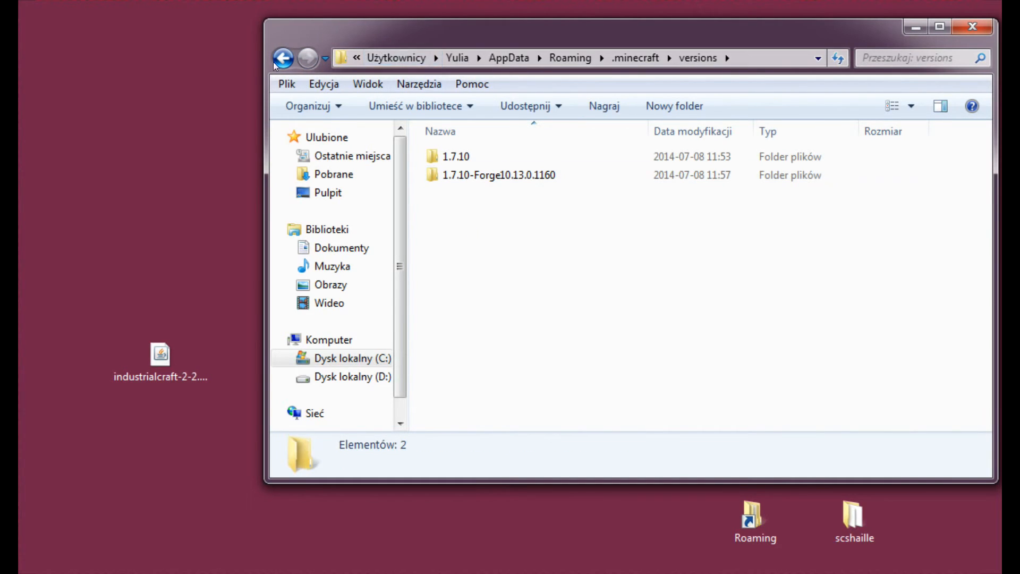
pyautogui.click(282, 57)
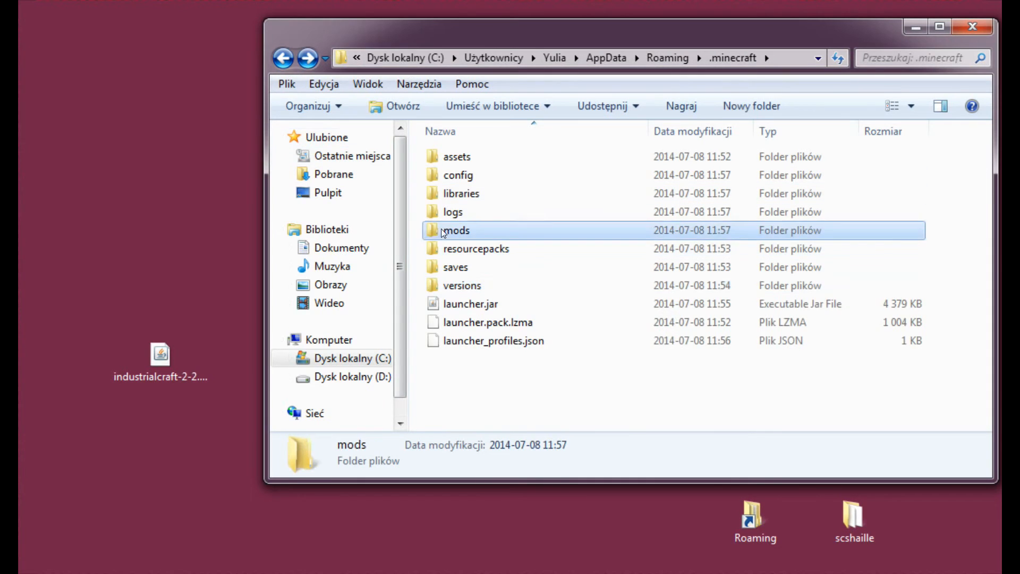
pyautogui.doubleClick(456, 229)
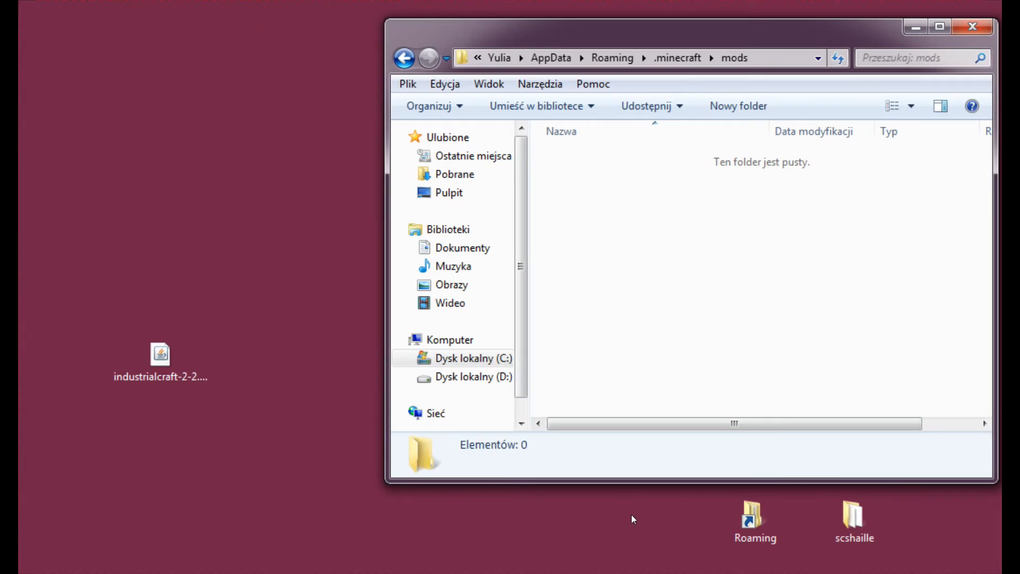
pyautogui.click(160, 355)
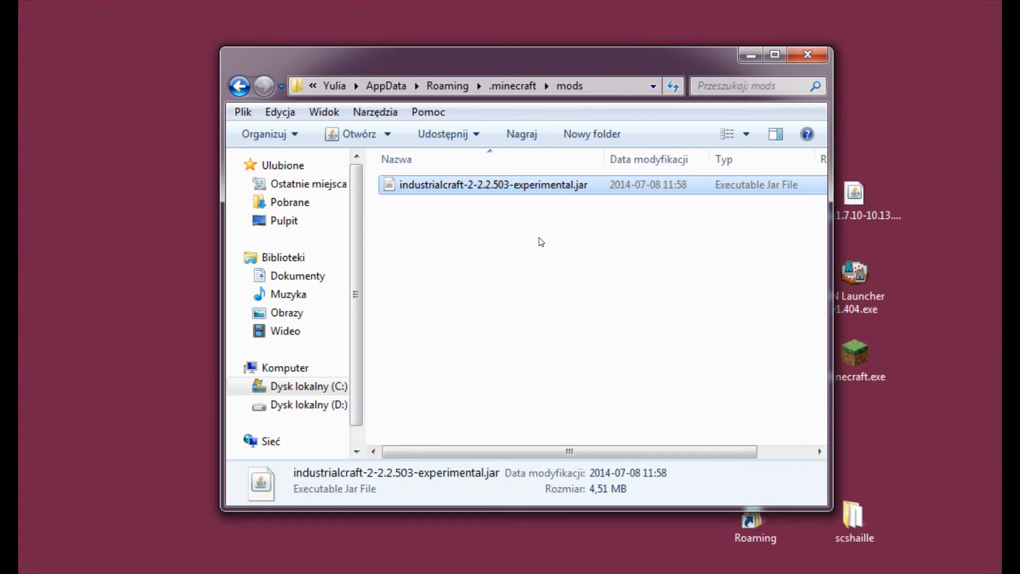
pyautogui.moveTo(540, 232)
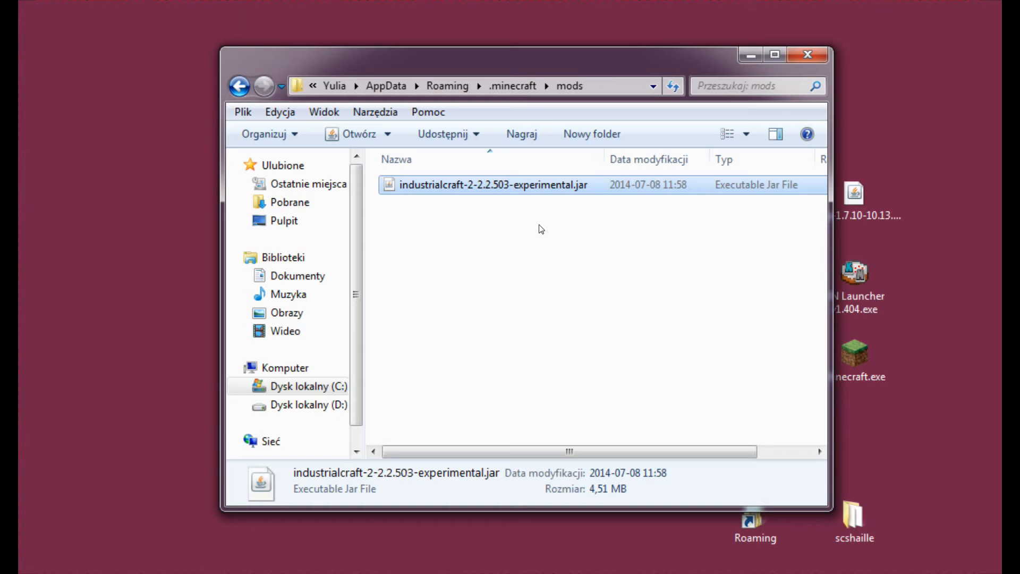
pyautogui.moveTo(565, 228)
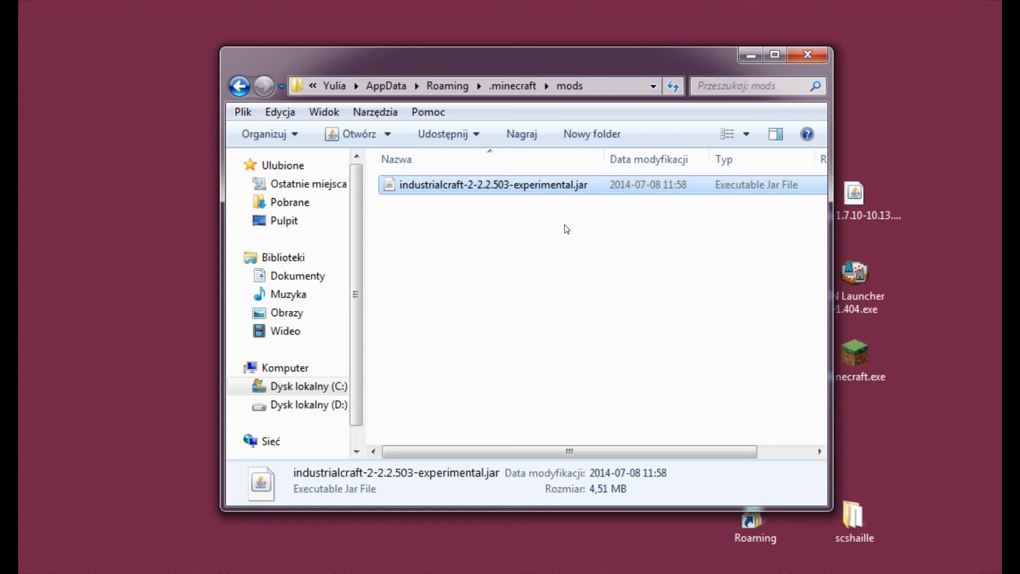
pyautogui.moveTo(533, 255)
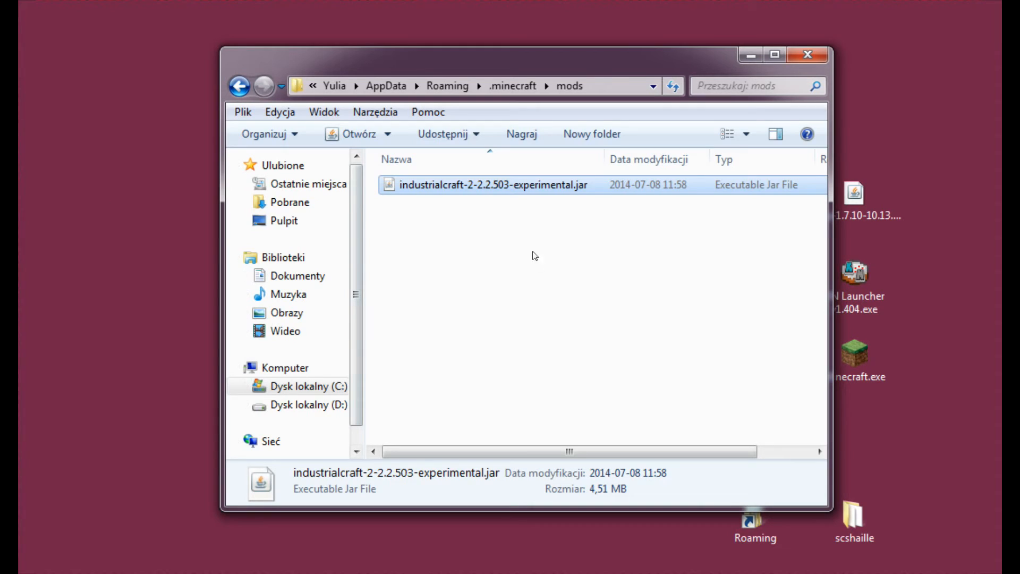
pyautogui.moveTo(464, 205)
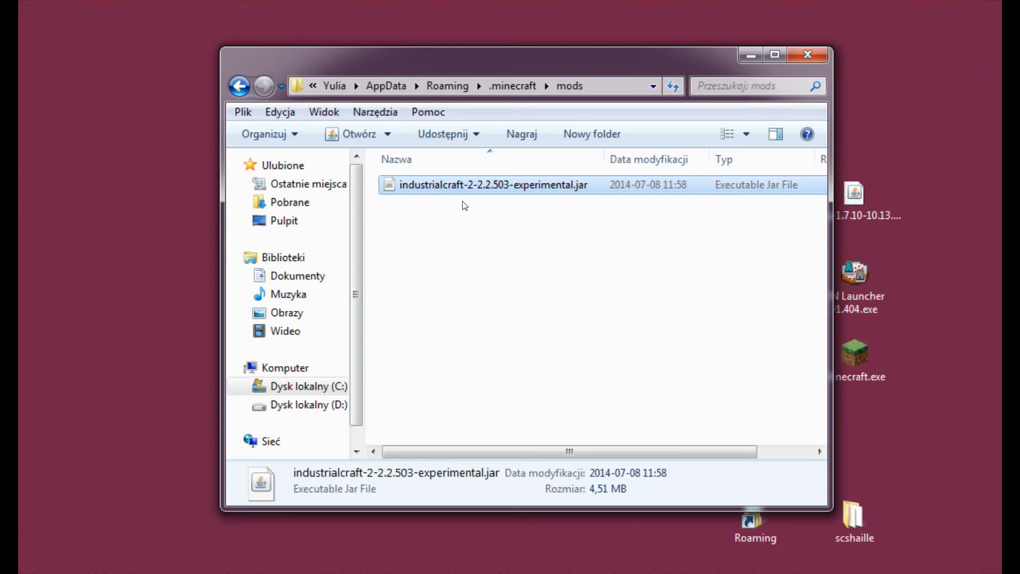
pyautogui.moveTo(473, 265)
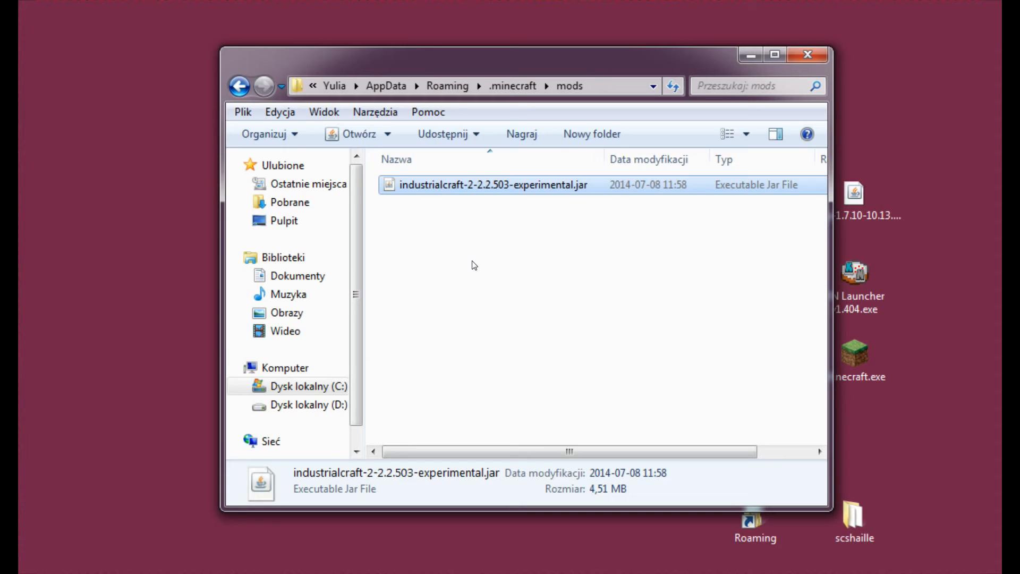
pyautogui.moveTo(474, 240)
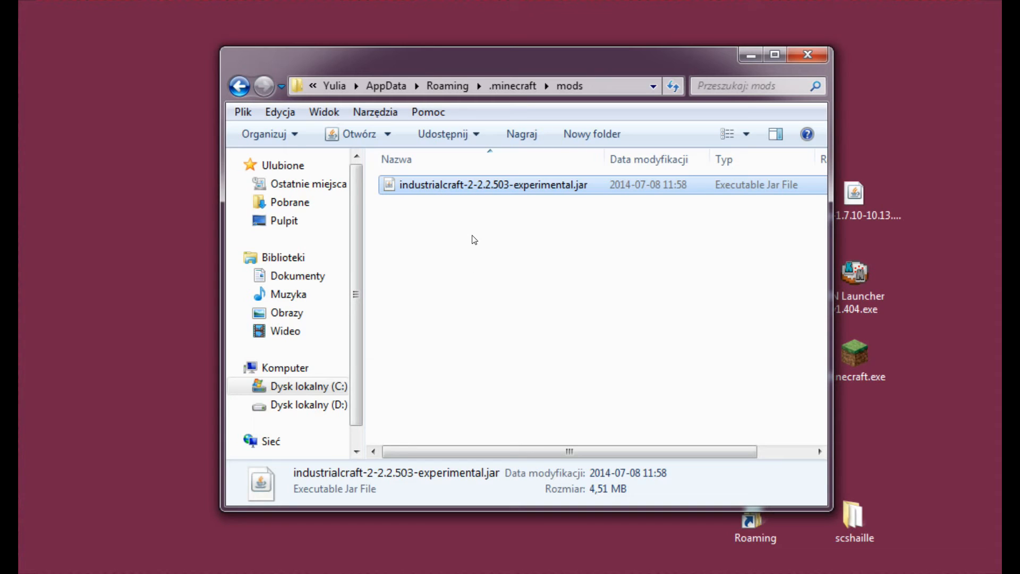
pyautogui.moveTo(475, 235)
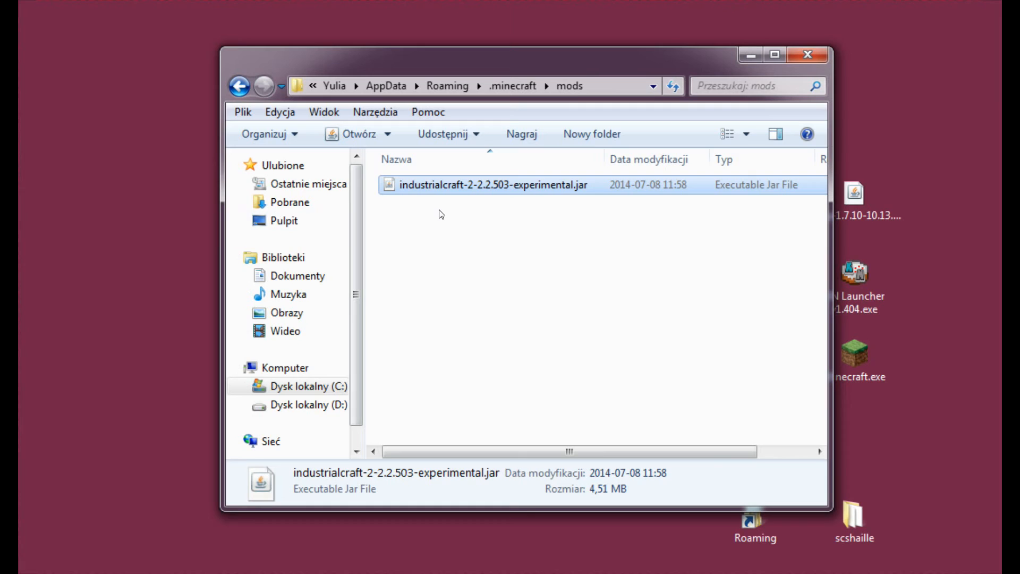
pyautogui.moveTo(807, 55)
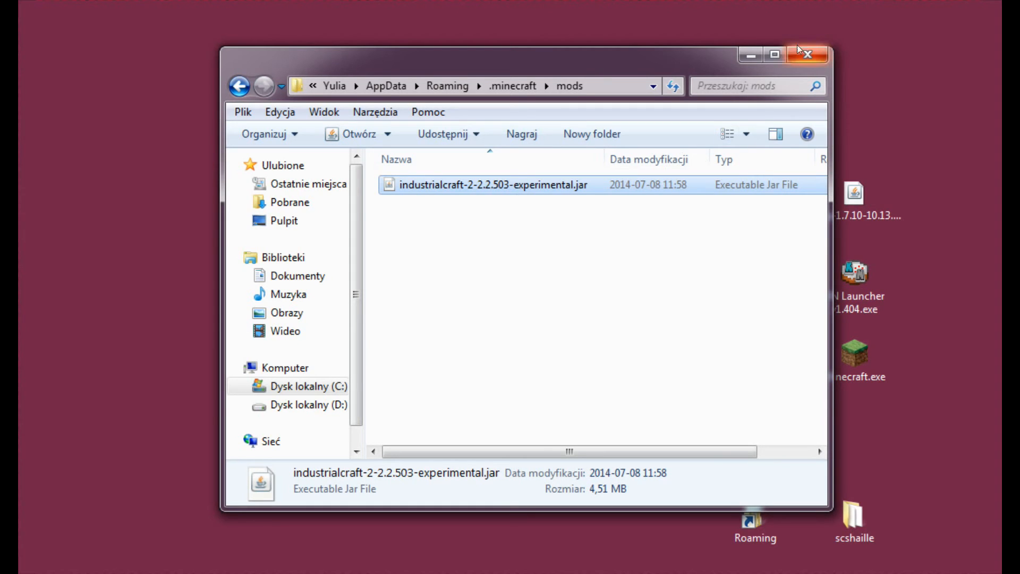
# Step: Close the mods folder window and launch Minecraft.exe from the desktop
pyautogui.click(807, 54)
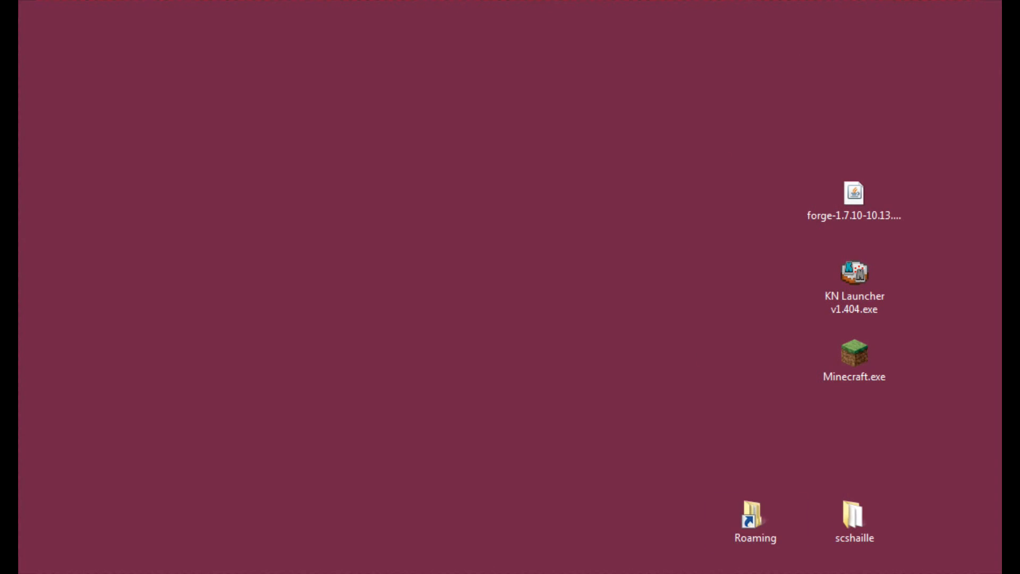
pyautogui.click(855, 356)
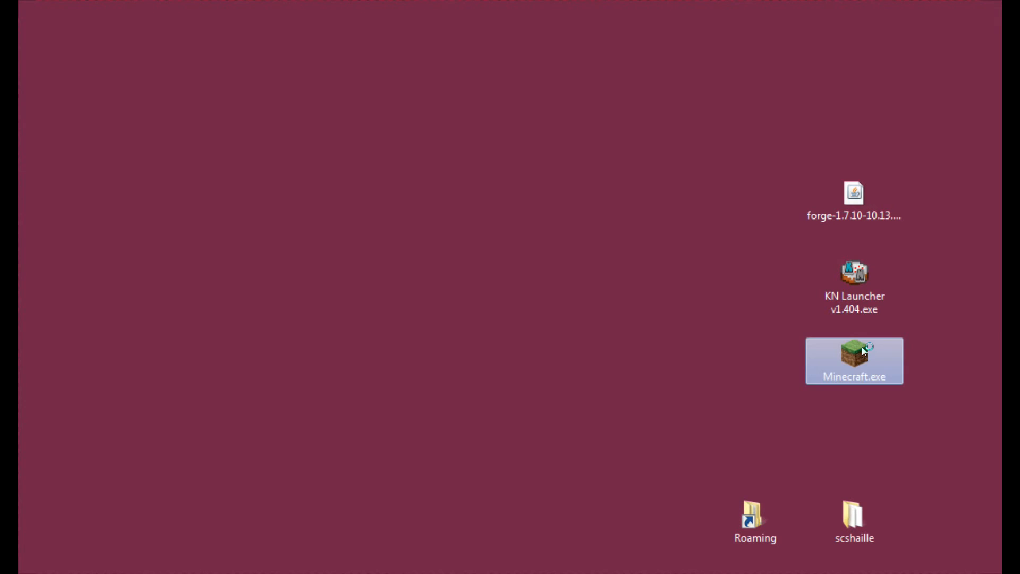
pyautogui.doubleClick(854, 360)
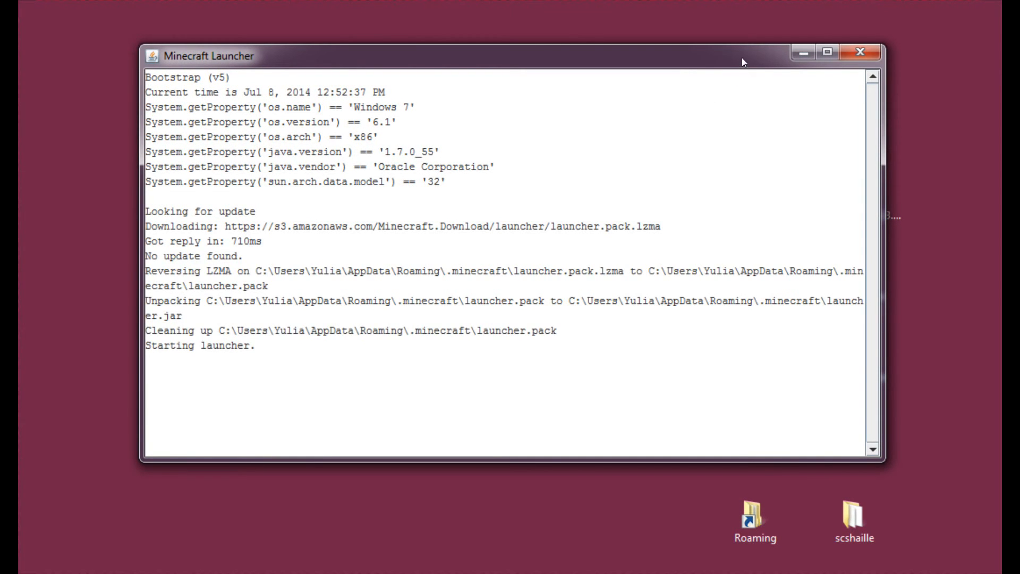
pyautogui.moveTo(742, 39)
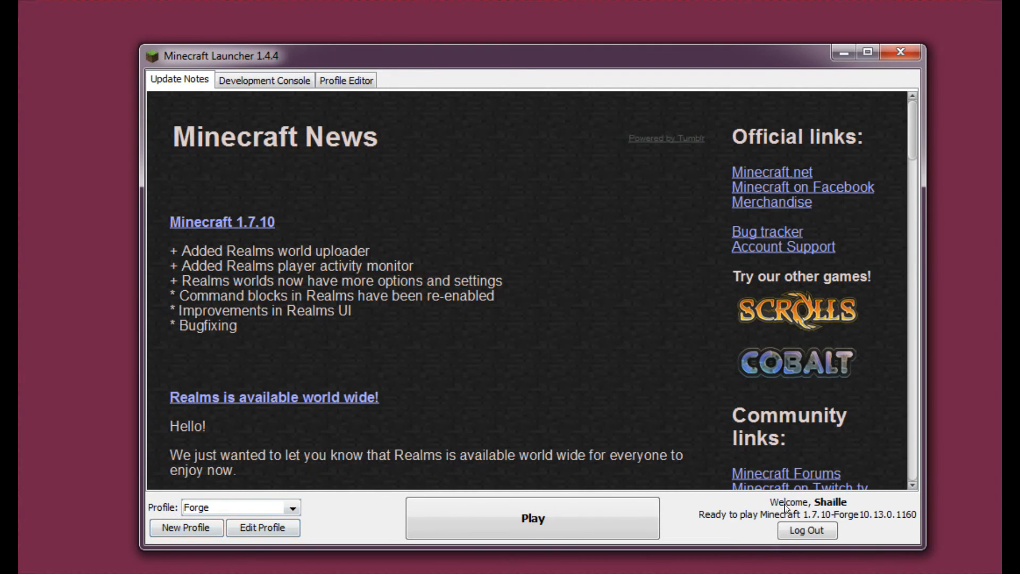
pyautogui.moveTo(807, 530)
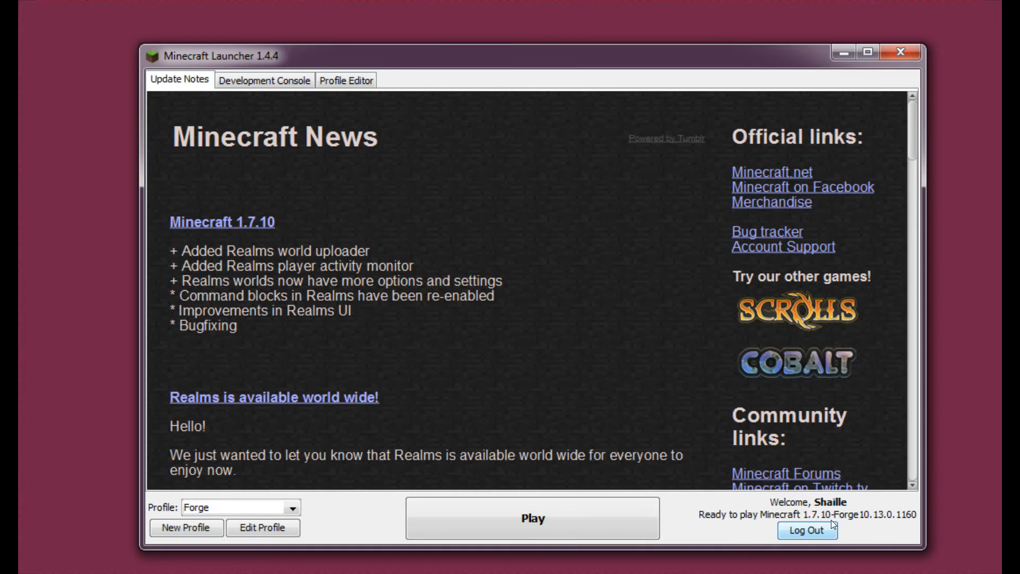
pyautogui.moveTo(416, 523)
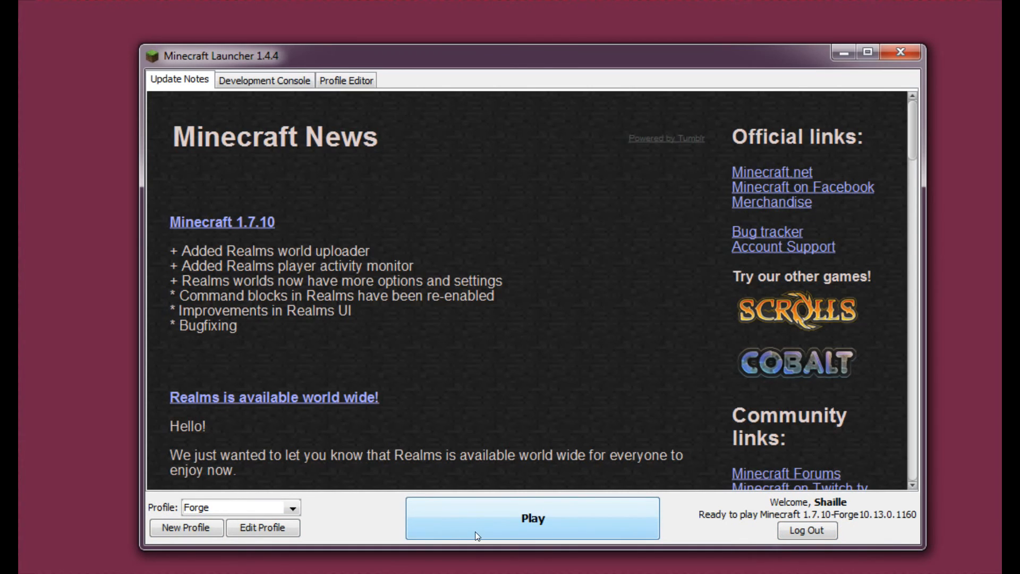
# Step: Play the Minecraft 1.7.10 Forge profile from the launcher
pyautogui.click(531, 518)
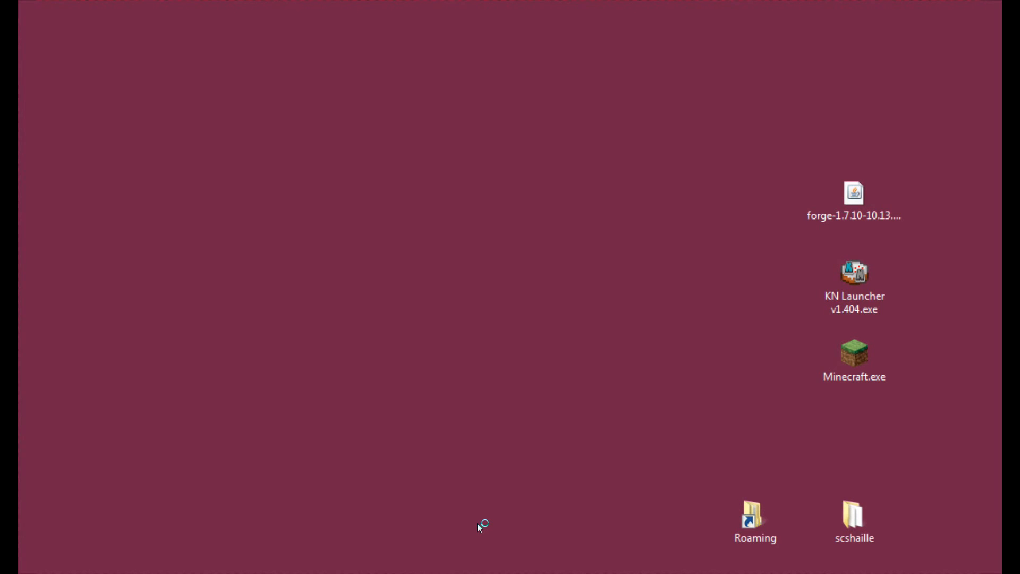
pyautogui.doubleClick(854, 353)
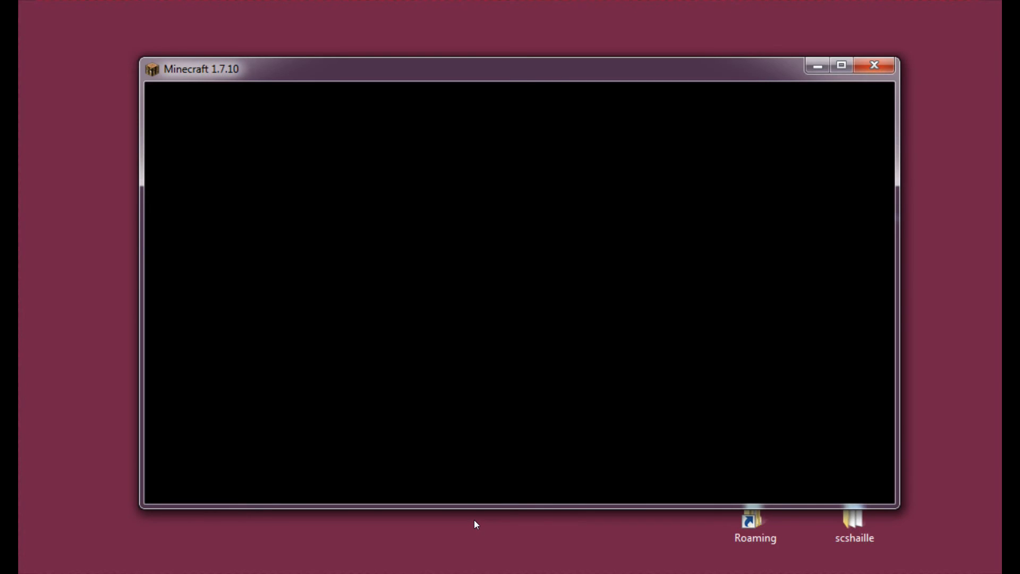
pyautogui.moveTo(621, 449)
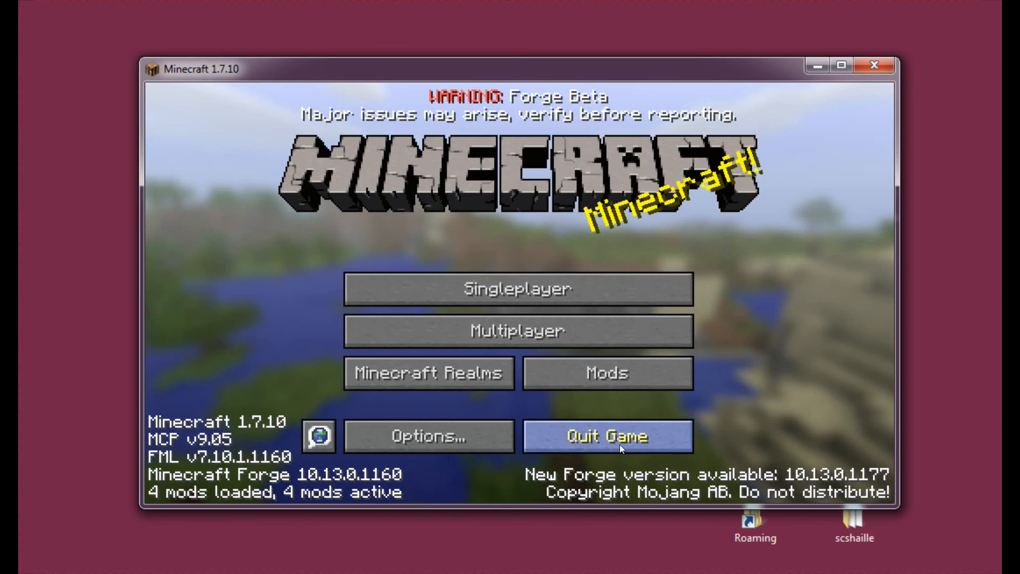
pyautogui.moveTo(693, 401)
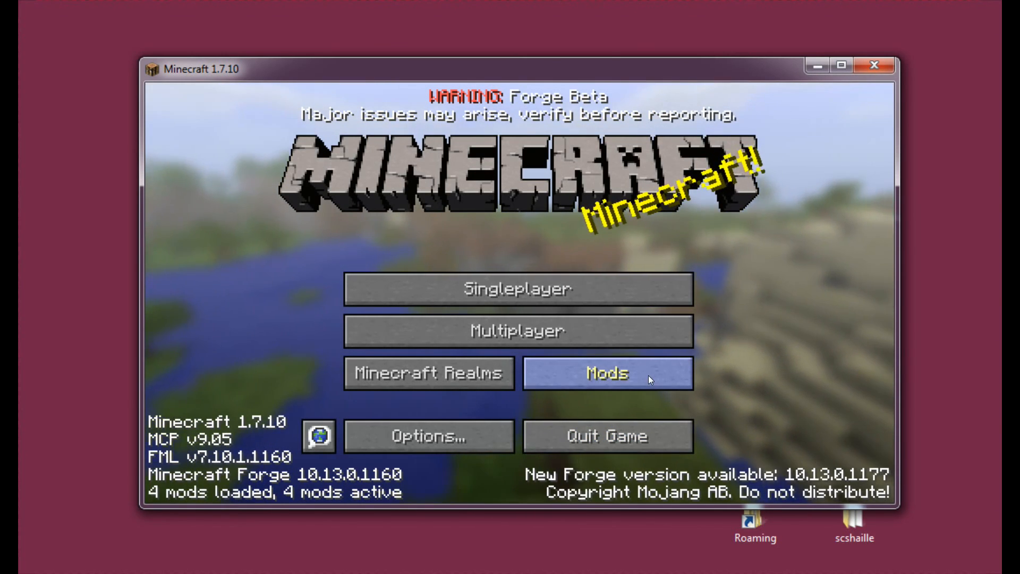
pyautogui.click(606, 373)
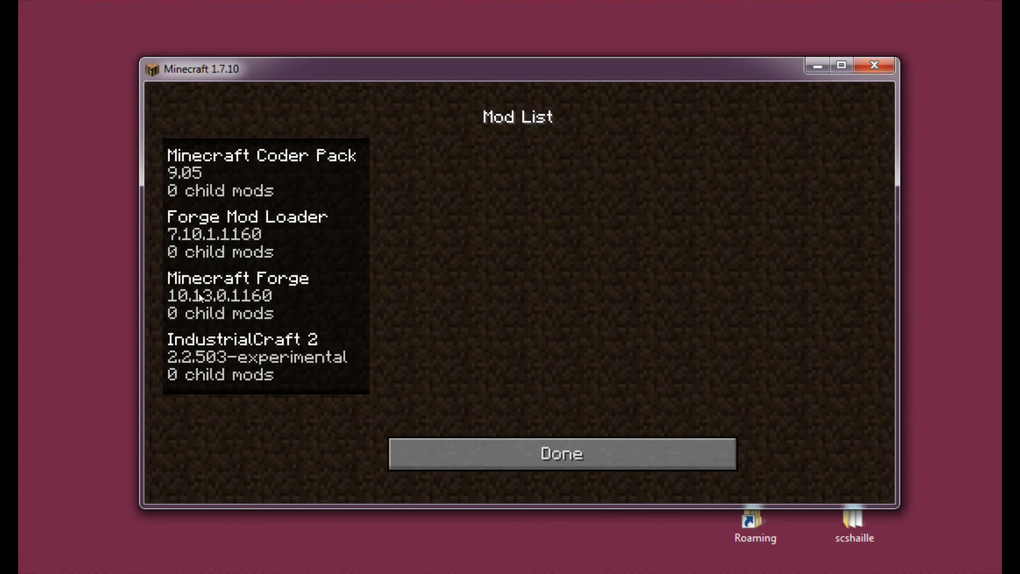
pyautogui.moveTo(322, 355)
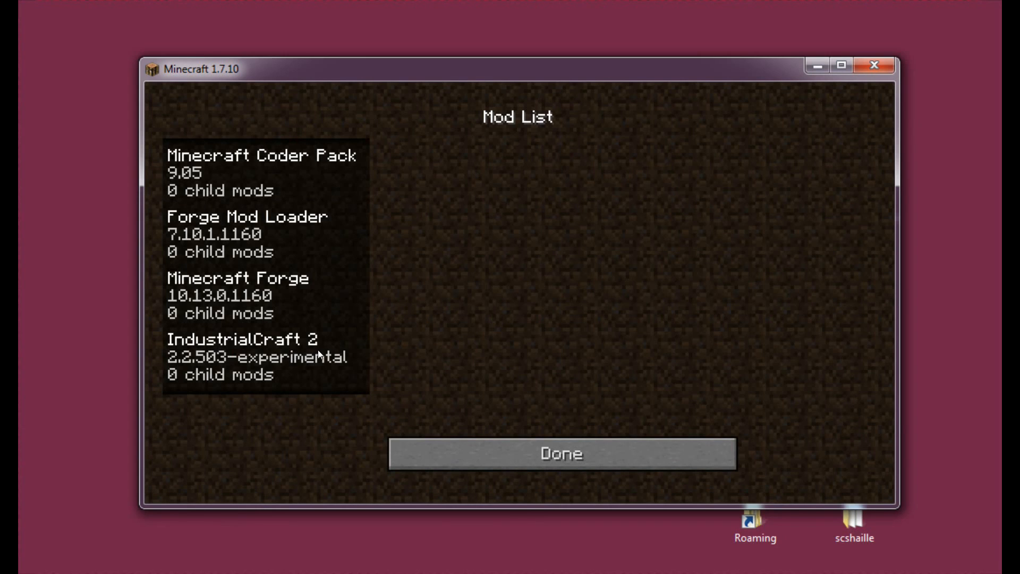
pyautogui.moveTo(652, 455)
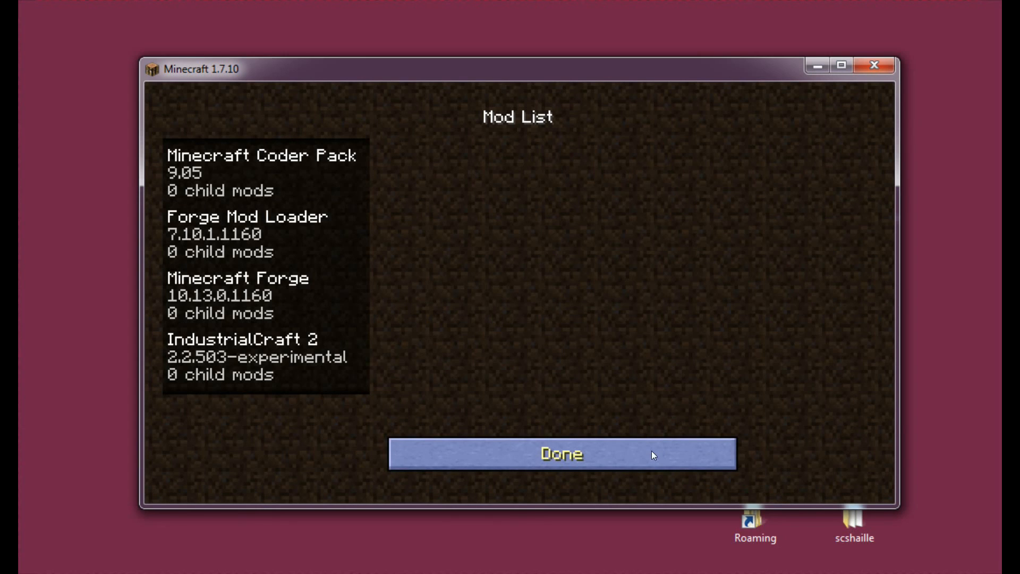
pyautogui.moveTo(472, 445)
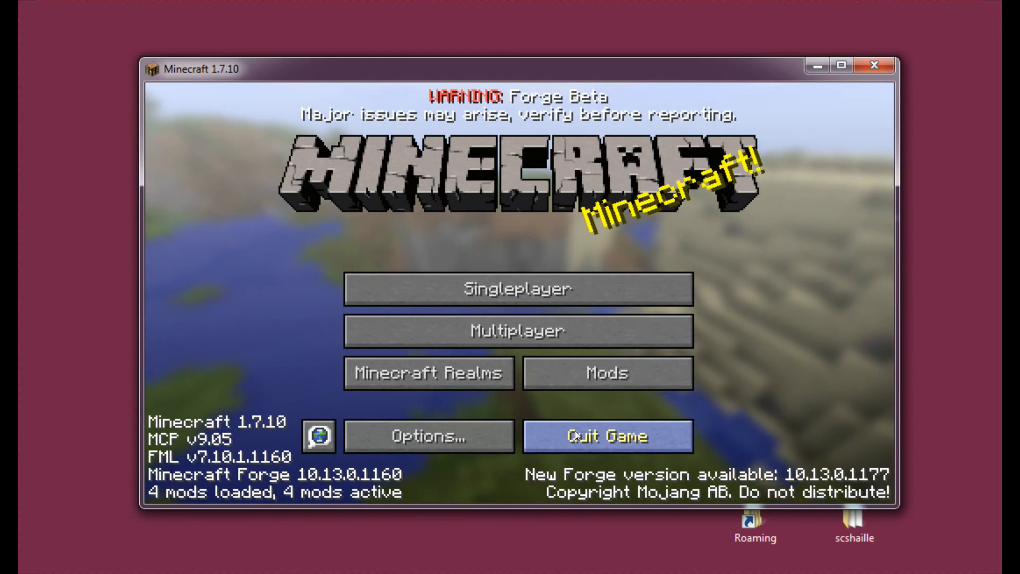
# Step: Choose Quit Game on the Minecraft main menu
pyautogui.click(606, 435)
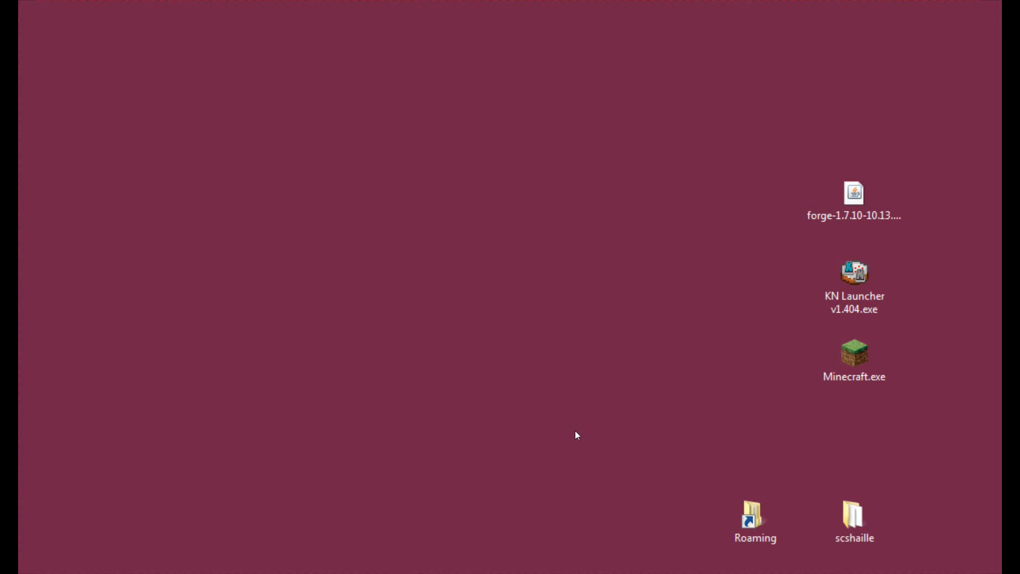
pyautogui.moveTo(579, 412)
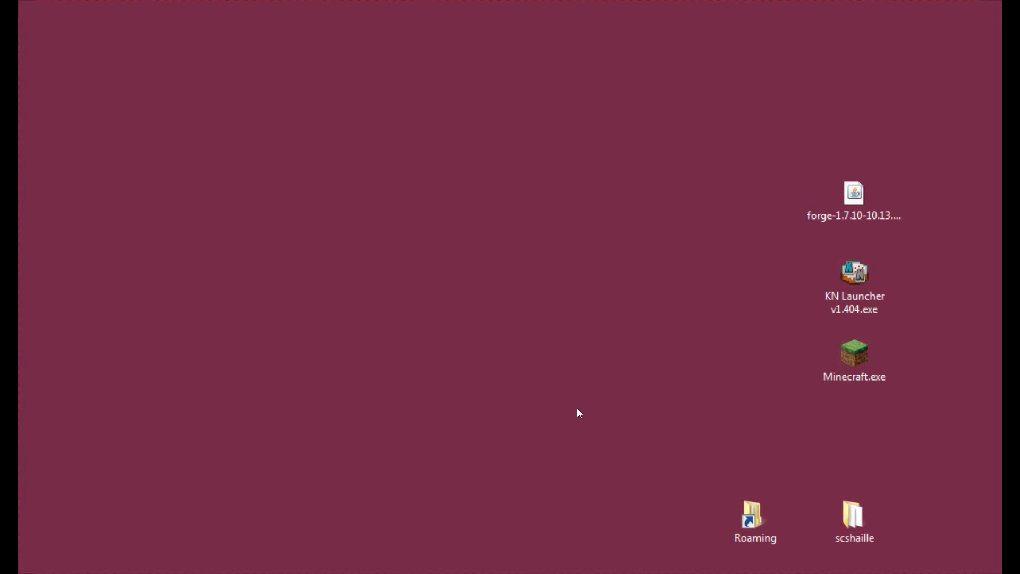